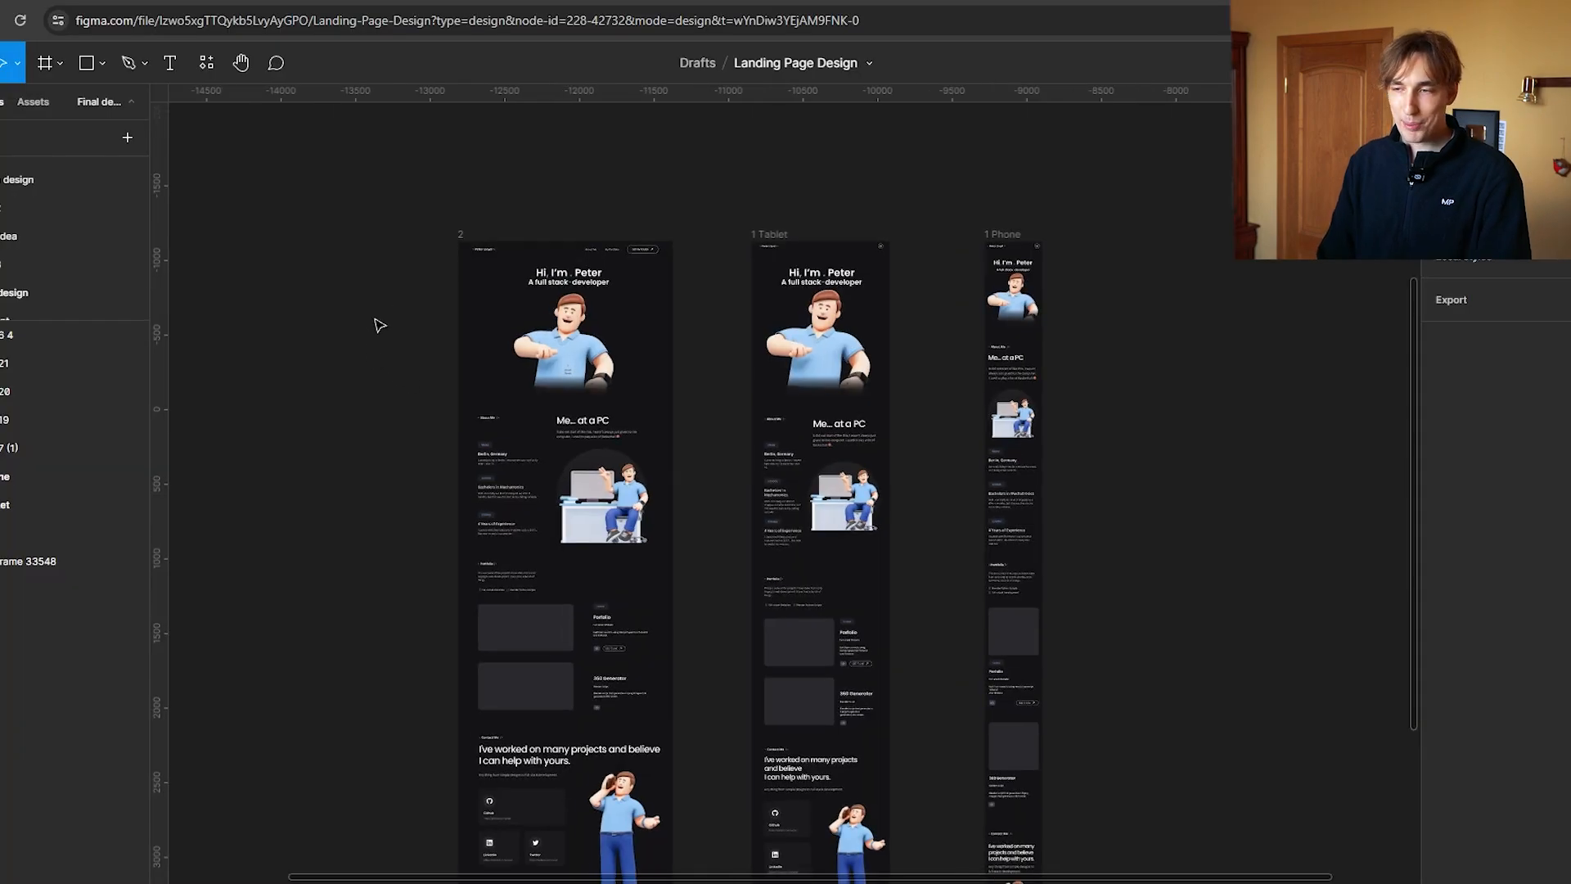
Browse through the side projects before switching into the Figma file.
{"action": "scroll", "scroll_direction": "down", "scroll_amount": 3}
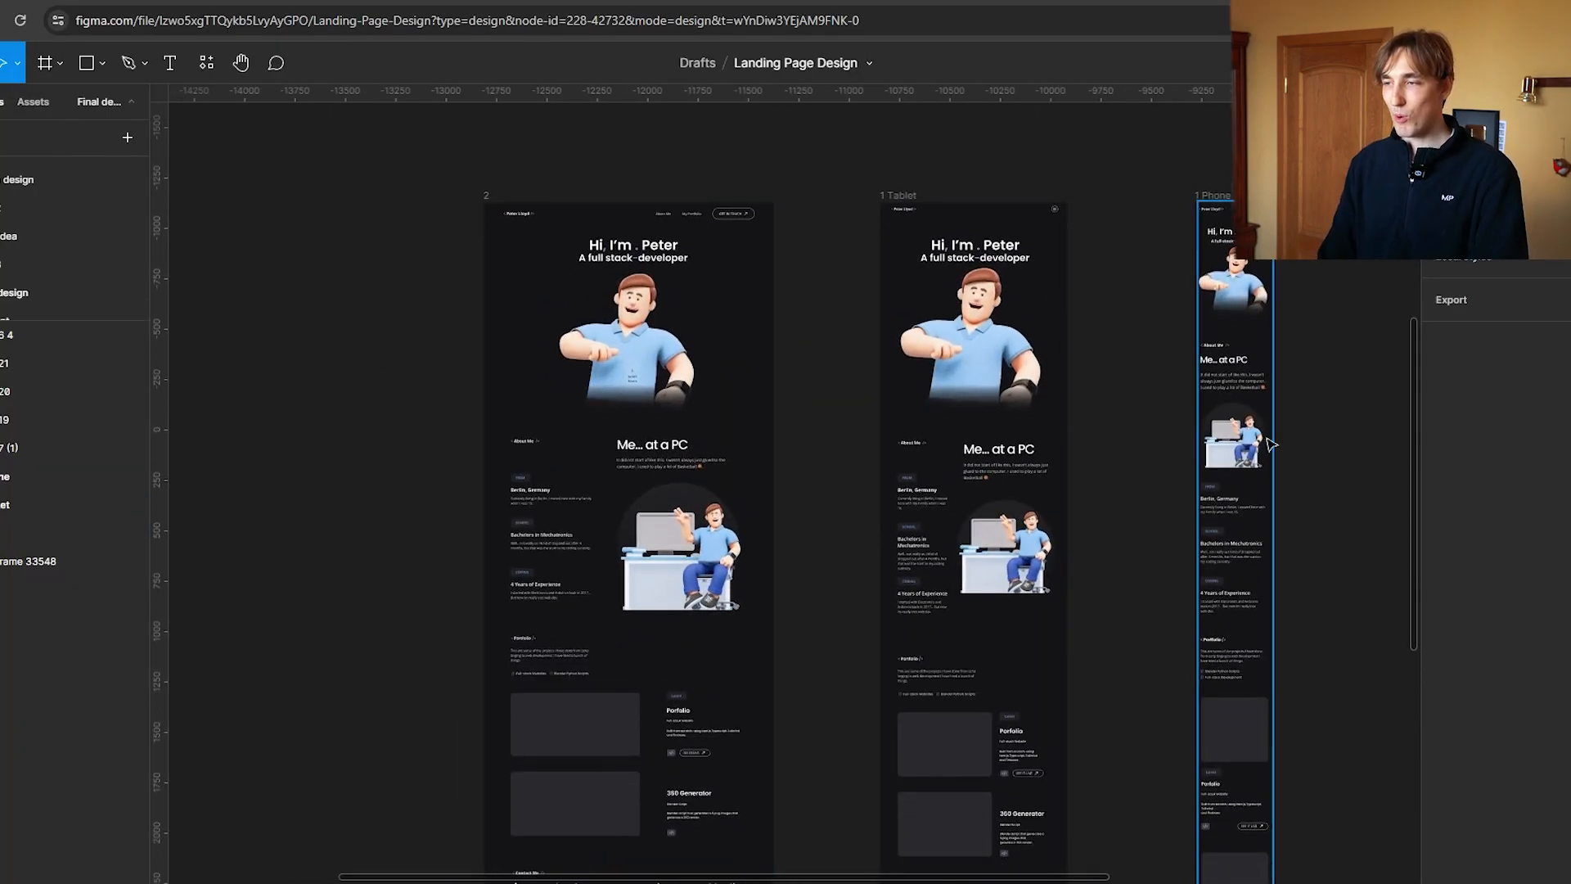
{"action": "scroll", "scroll_direction": "down", "scroll_amount": 3}
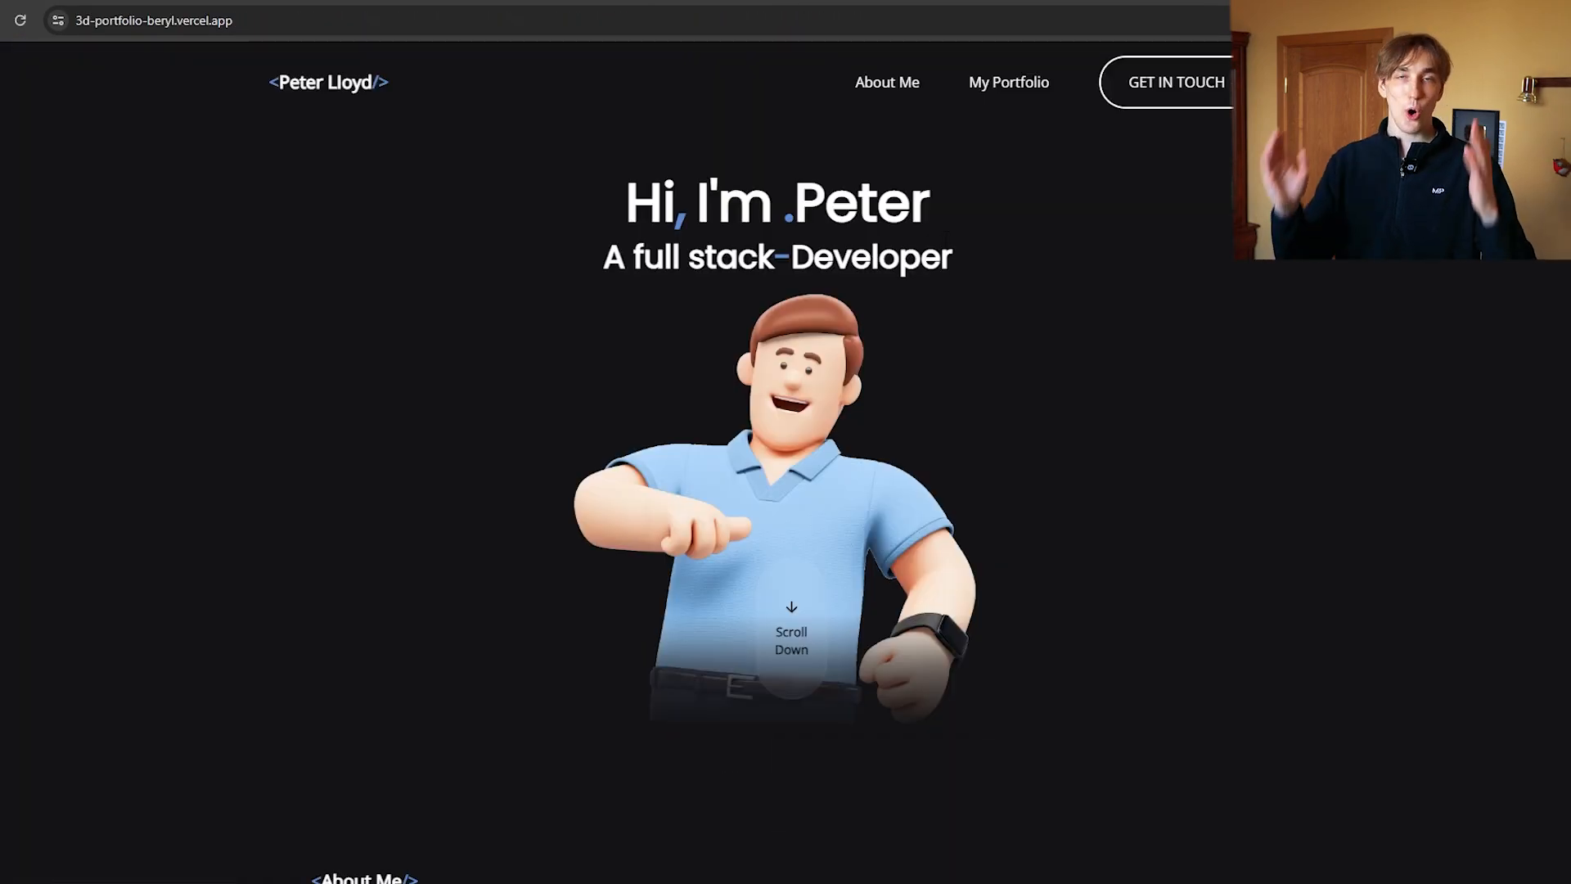
{"action": "mouse_move", "coordinate": [1110, 81]}
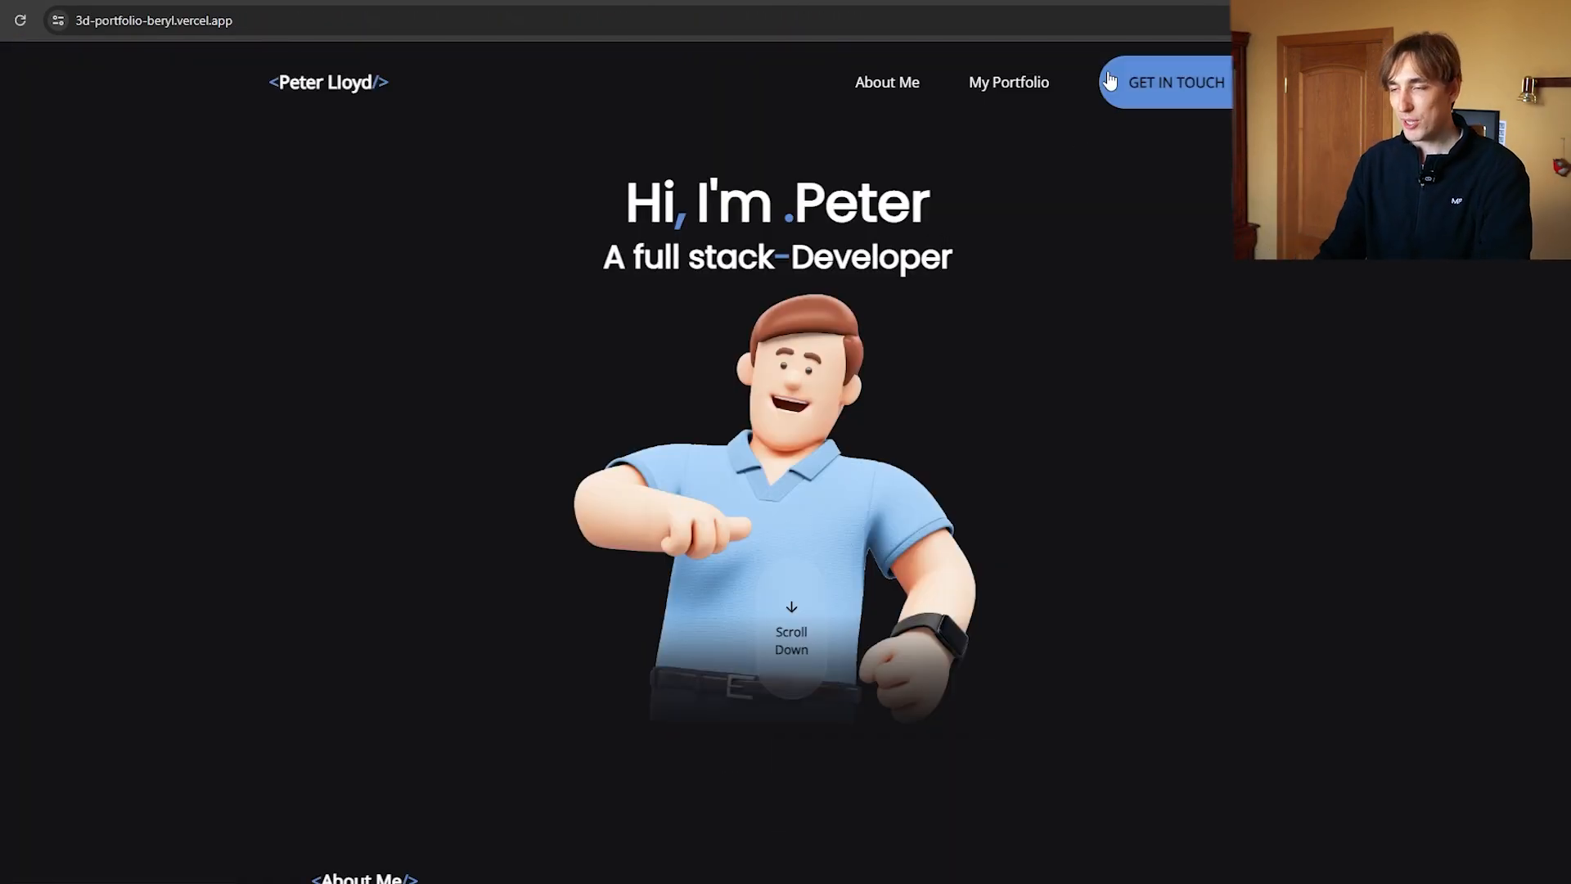
{"action": "double_click", "coordinate": [776, 257]}
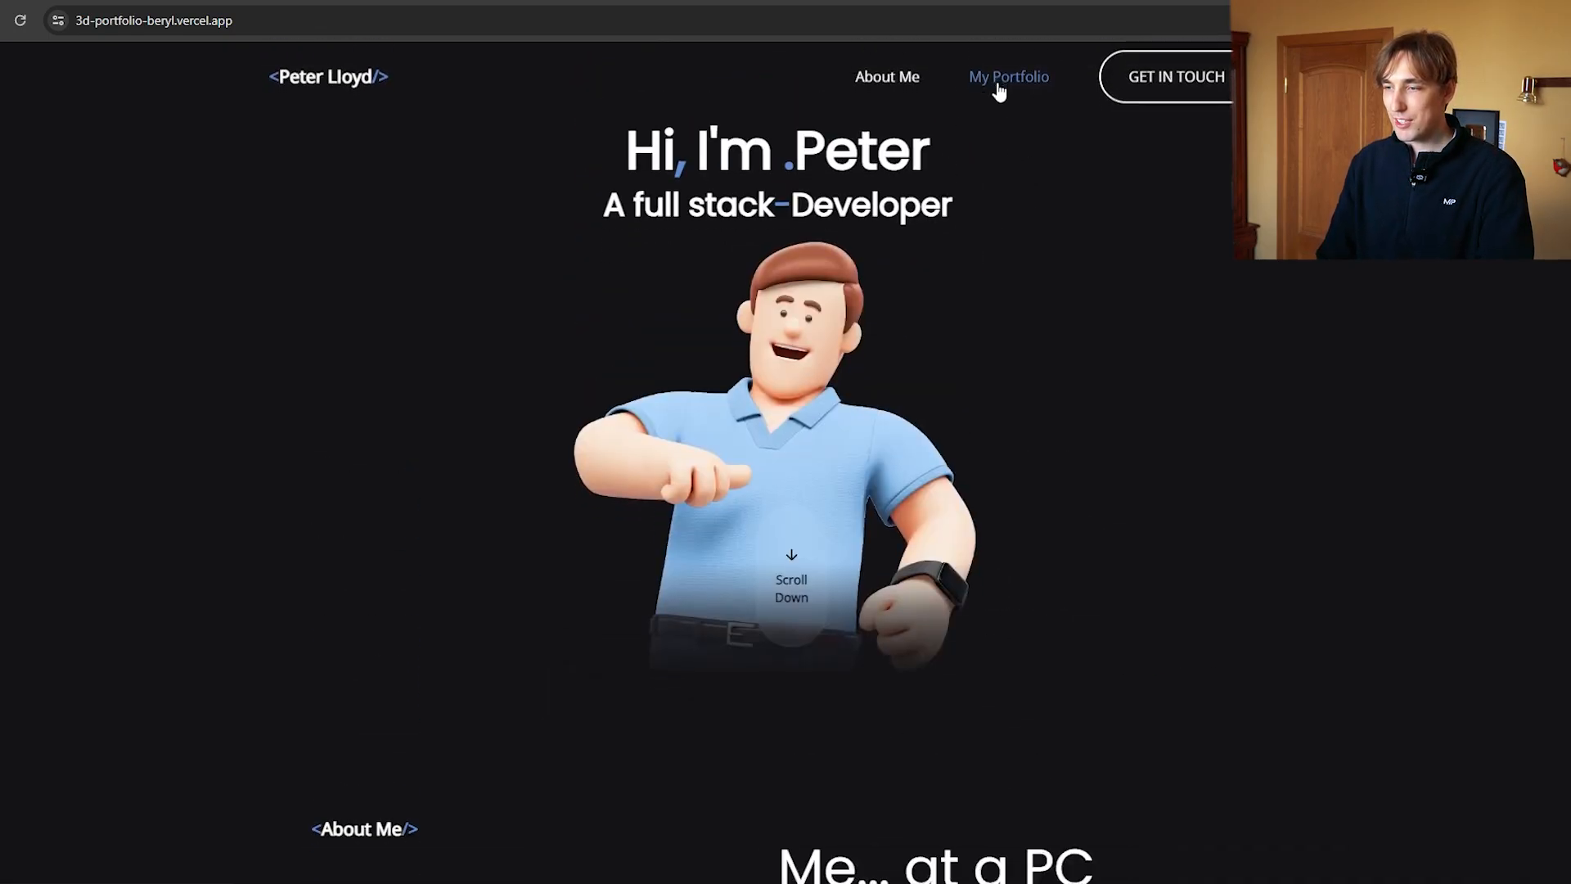
{"action": "left_click", "coordinate": [1009, 77]}
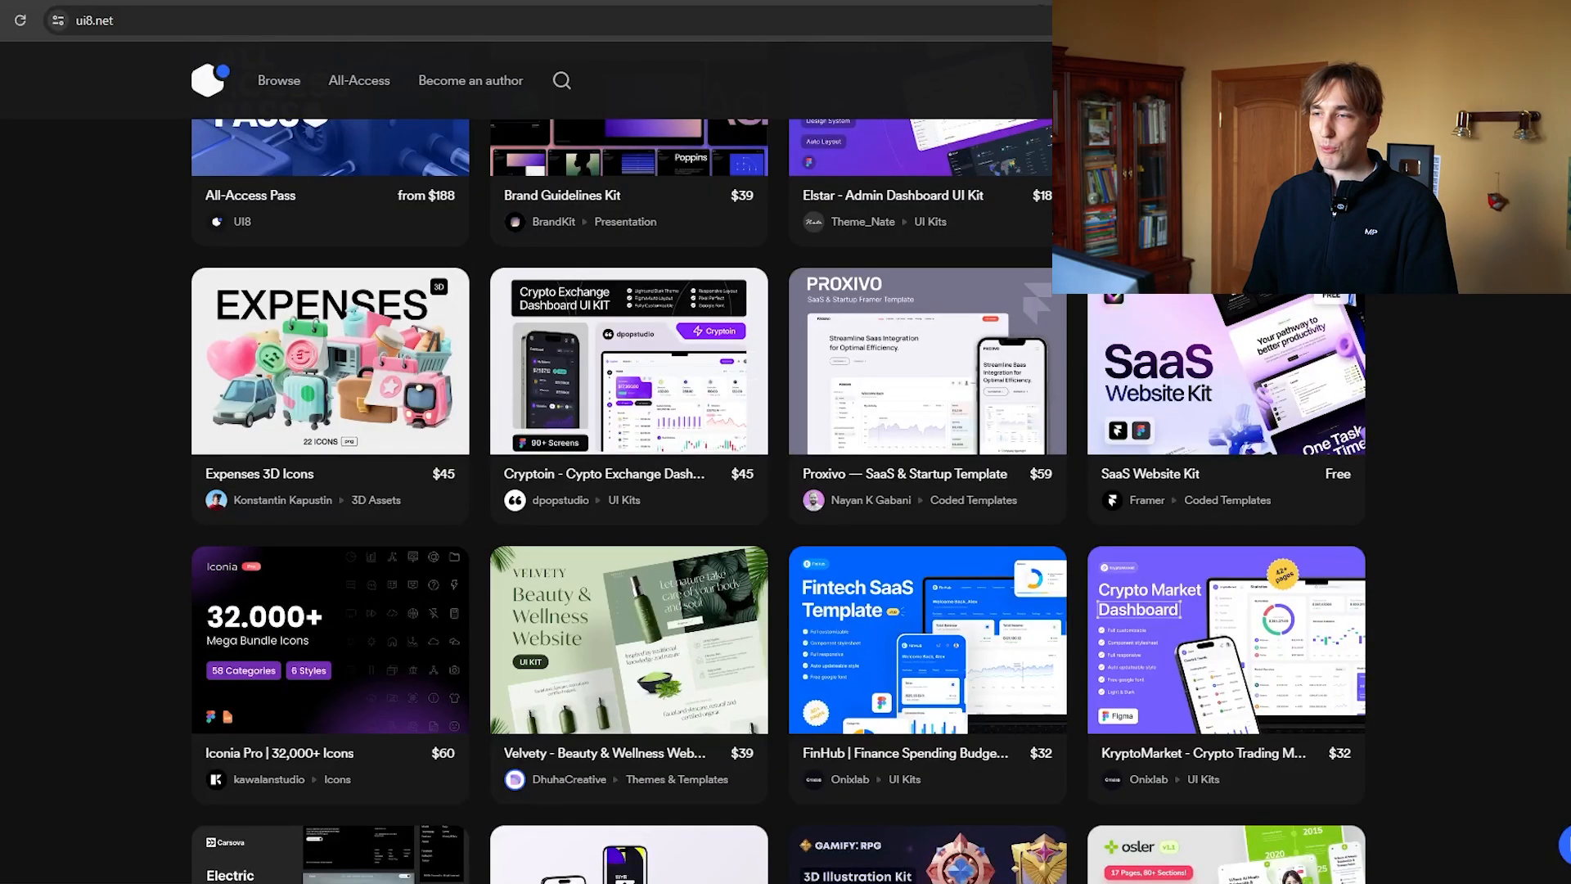
{"action": "scroll", "scroll_direction": "up", "scroll_amount": 3}
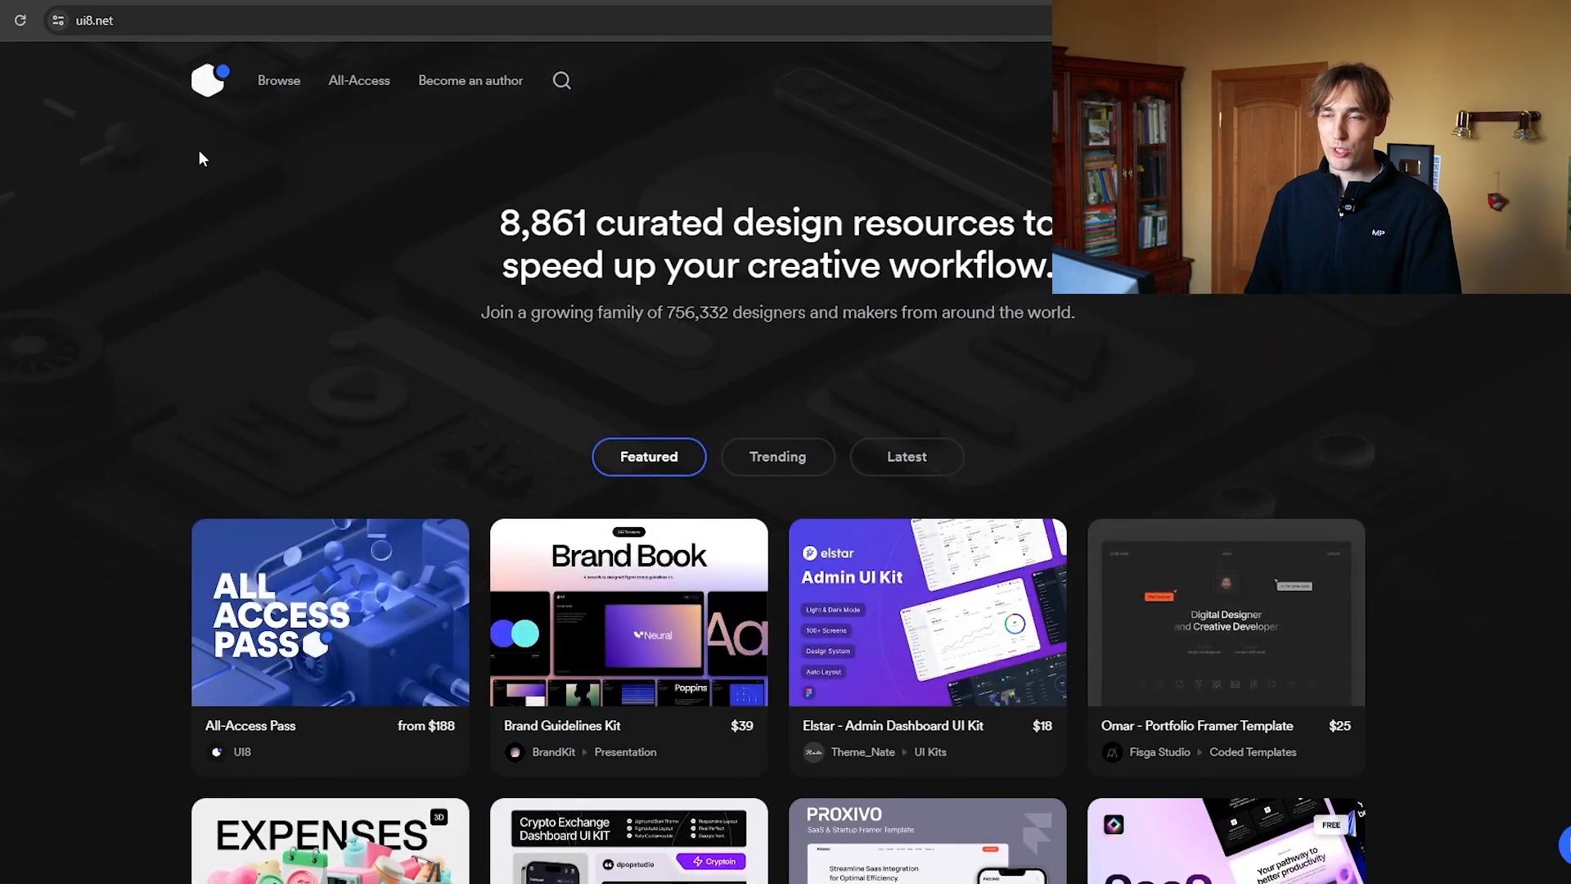
{"action": "scroll", "scroll_direction": "down", "scroll_amount": 3}
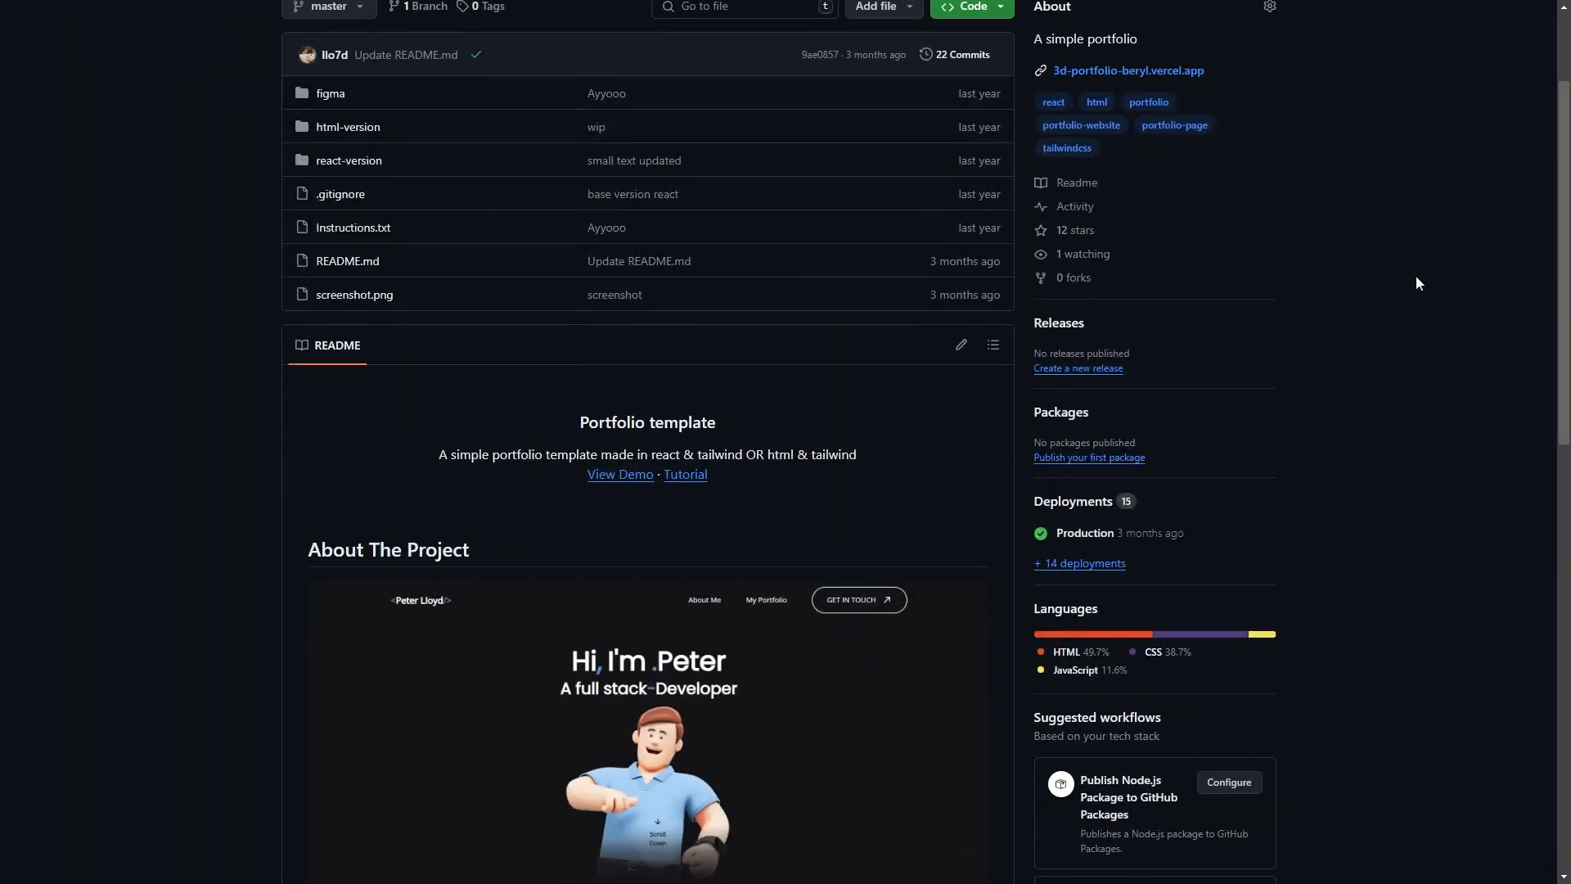
{"action": "scroll", "scroll_direction": "down", "scroll_amount": 3}
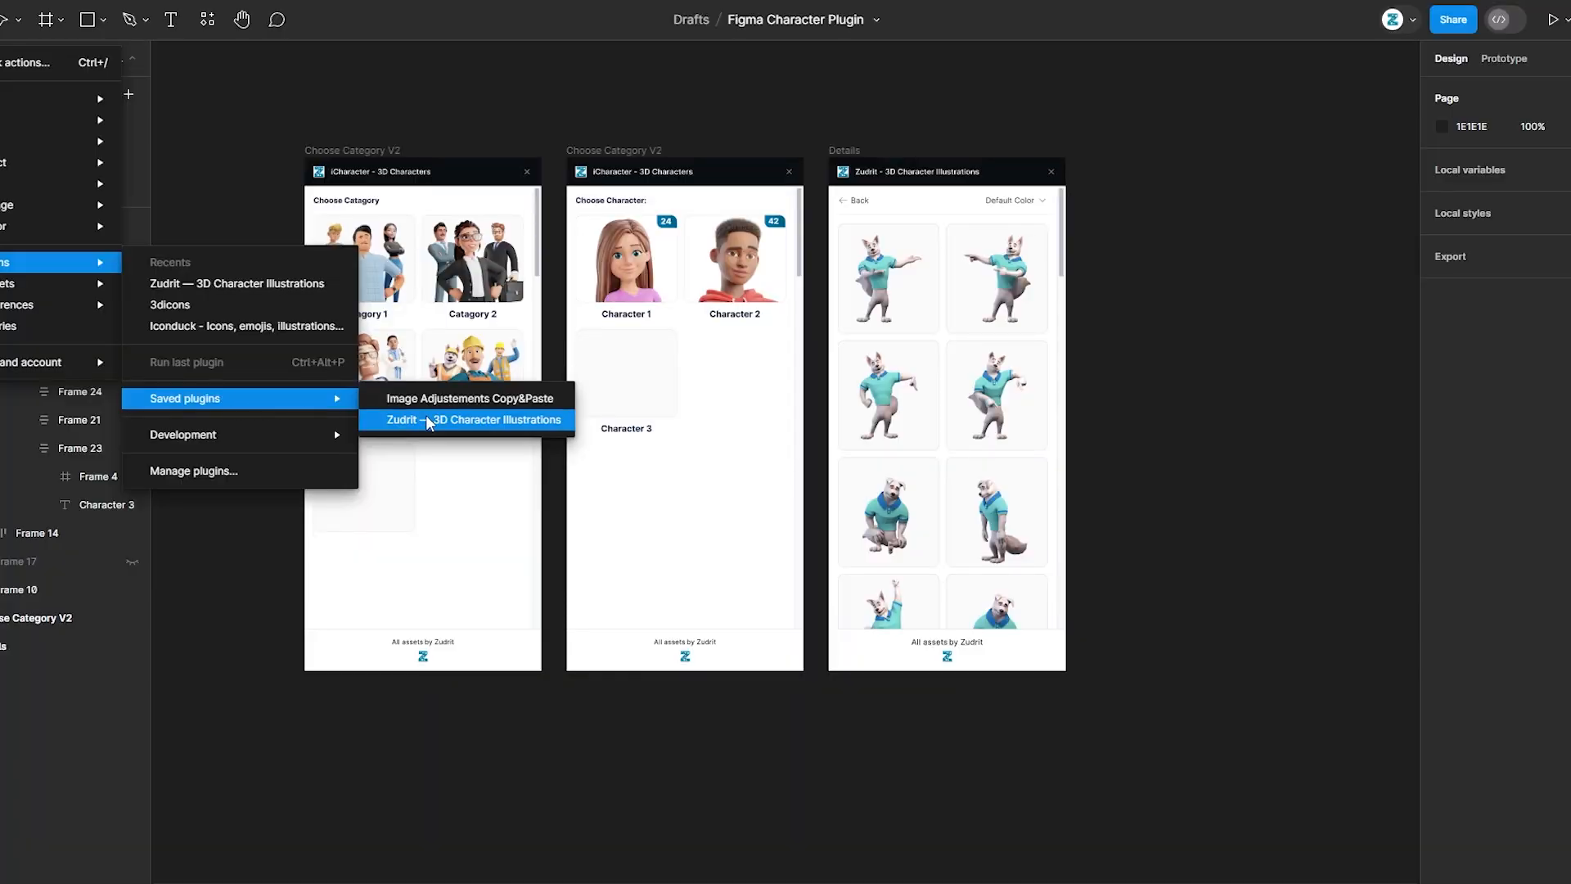
Run the Zudrit 3D Character Illustrations plugin and open a character category's poses.
{"action": "left_click", "coordinate": [467, 419]}
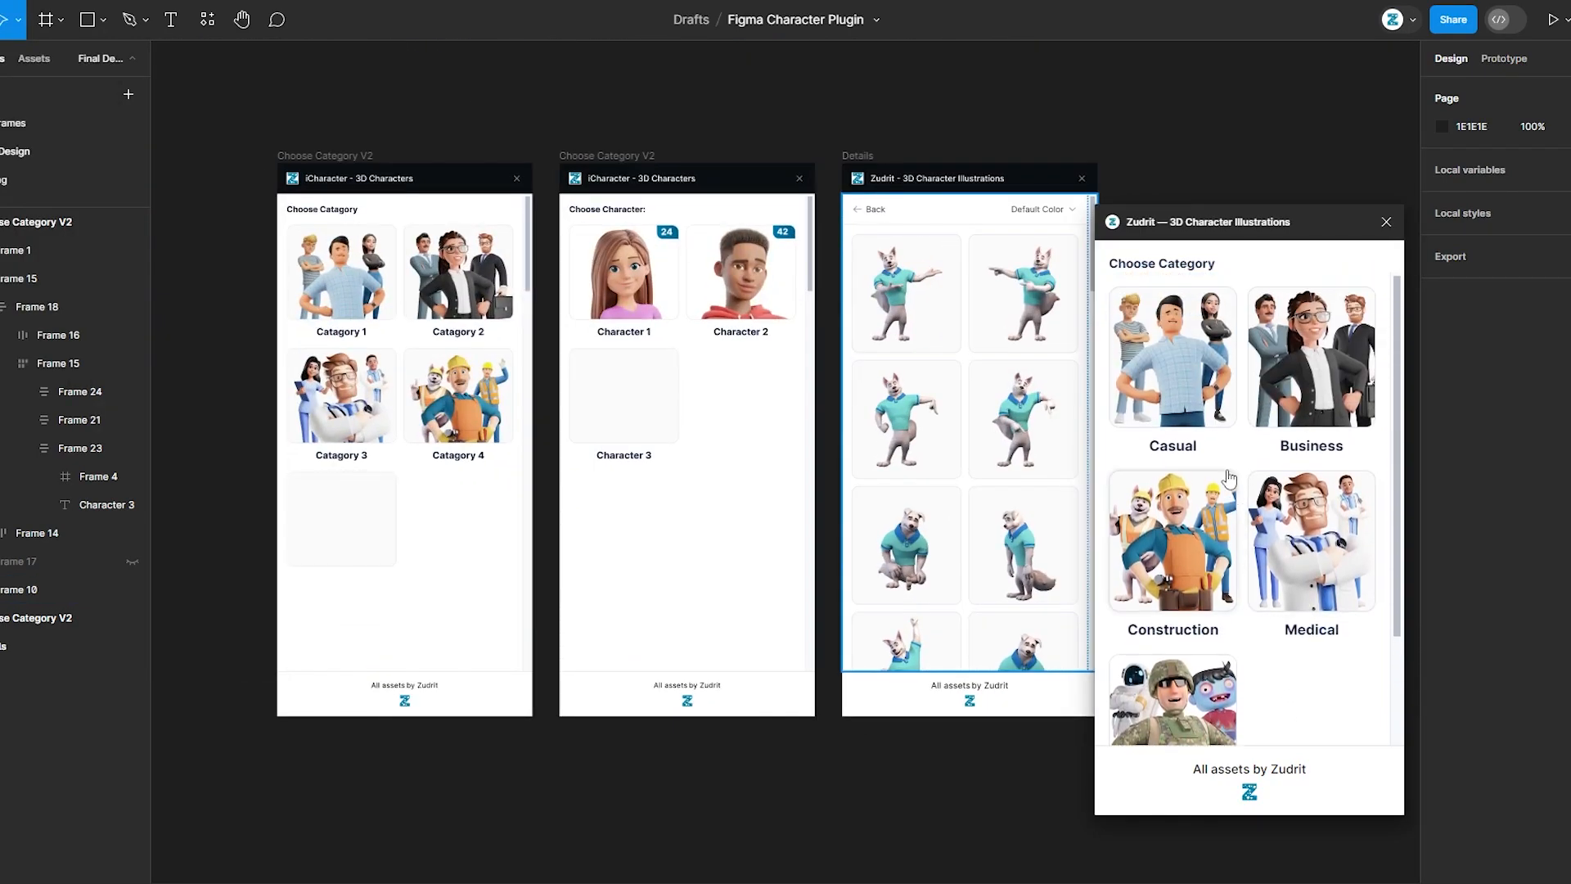
{"action": "left_click", "coordinate": [1170, 368]}
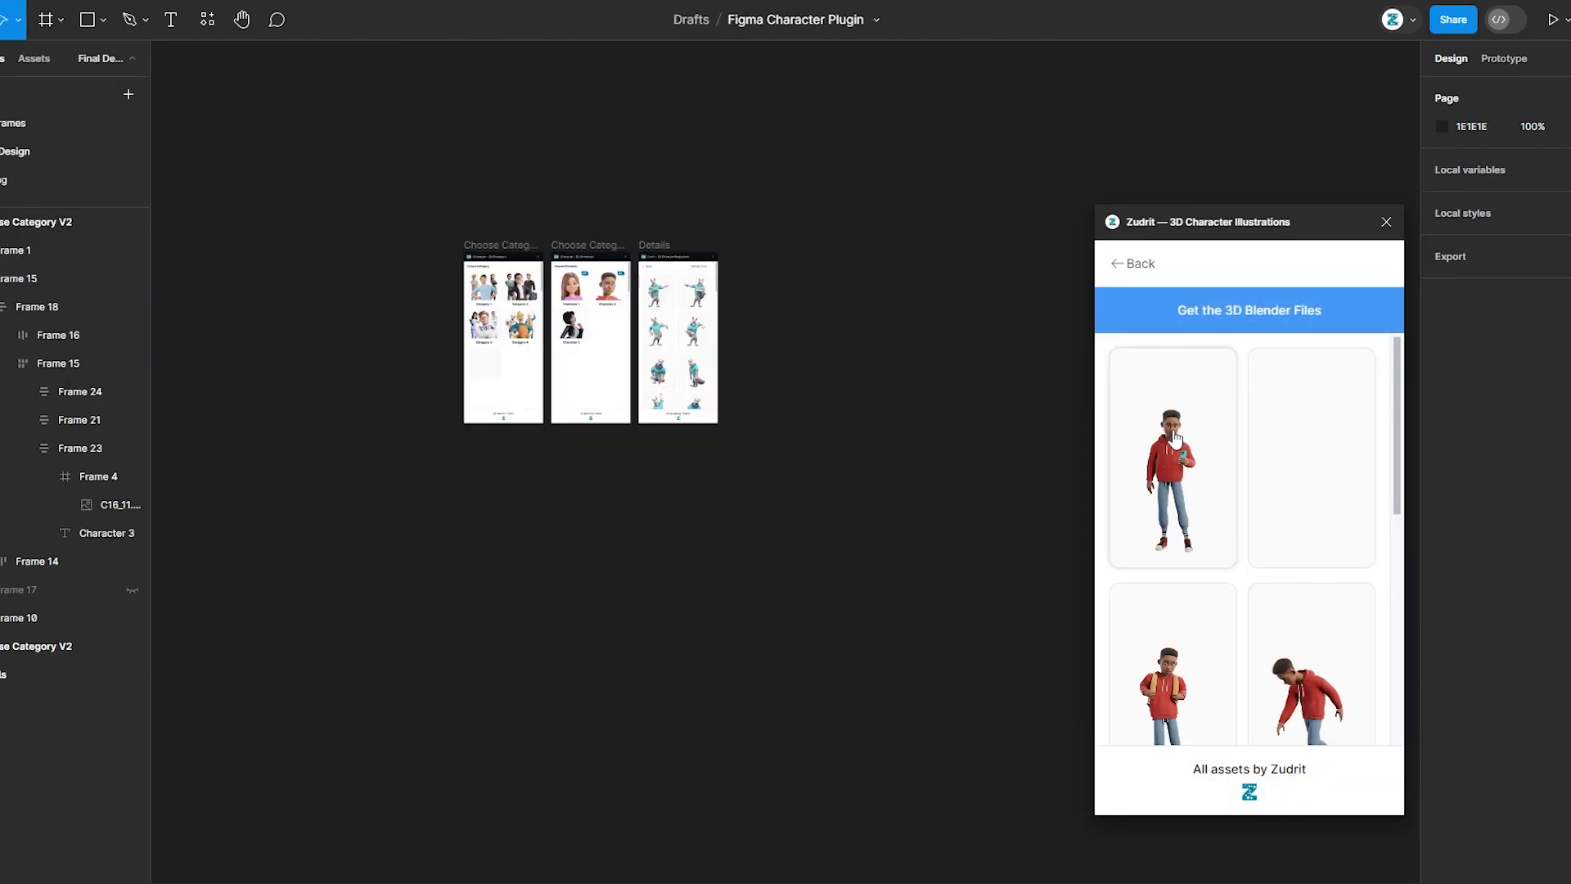
{"action": "left_click", "coordinate": [1172, 457]}
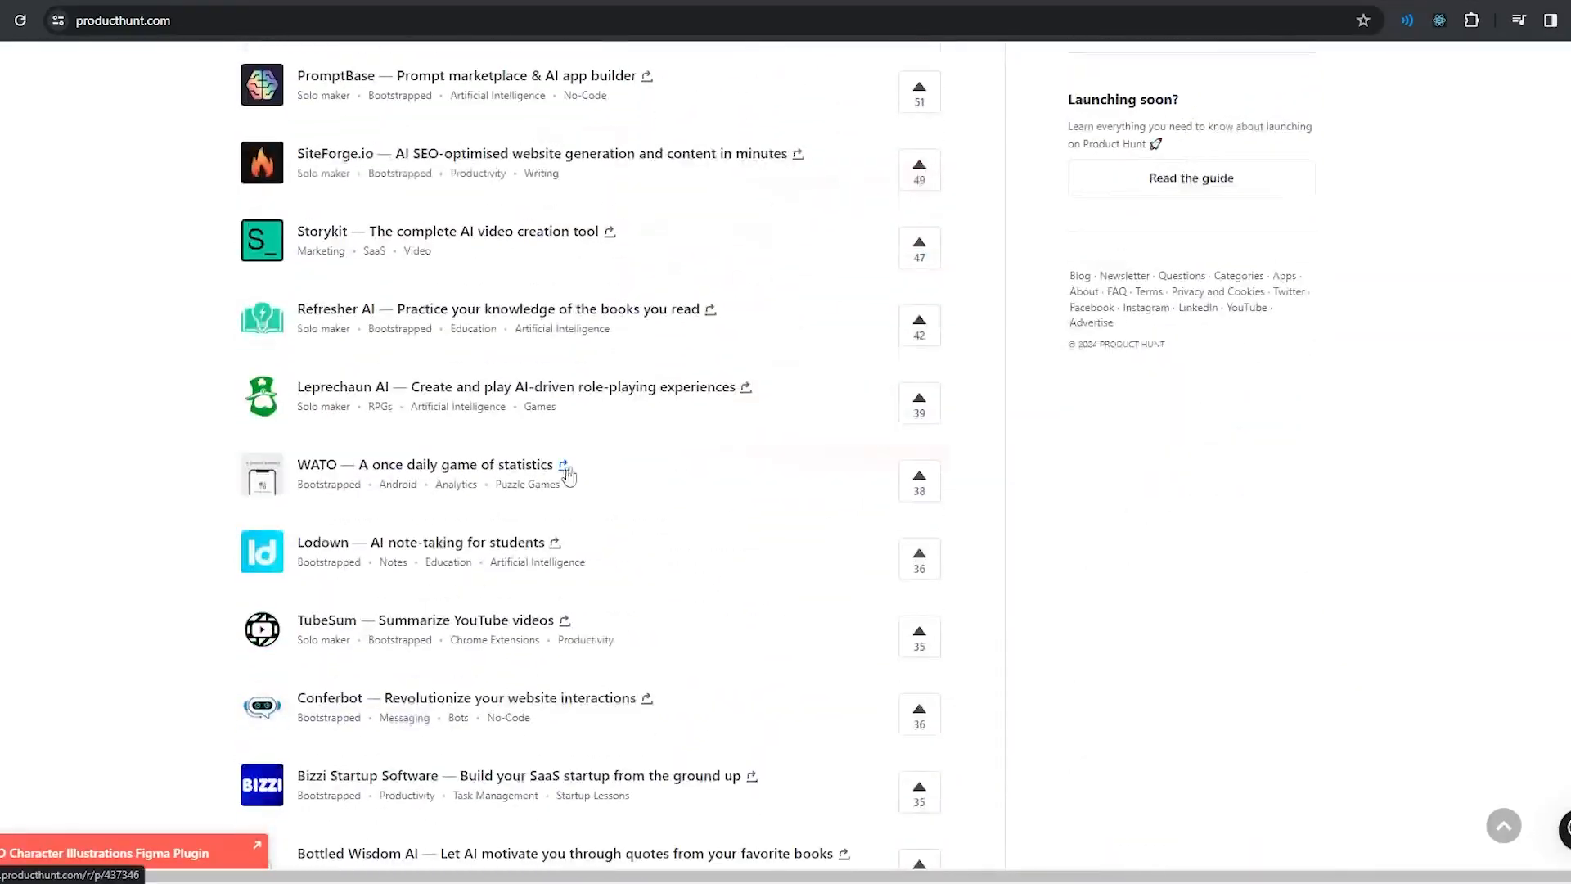
{"action": "scroll", "scroll_direction": "down", "scroll_amount": 3}
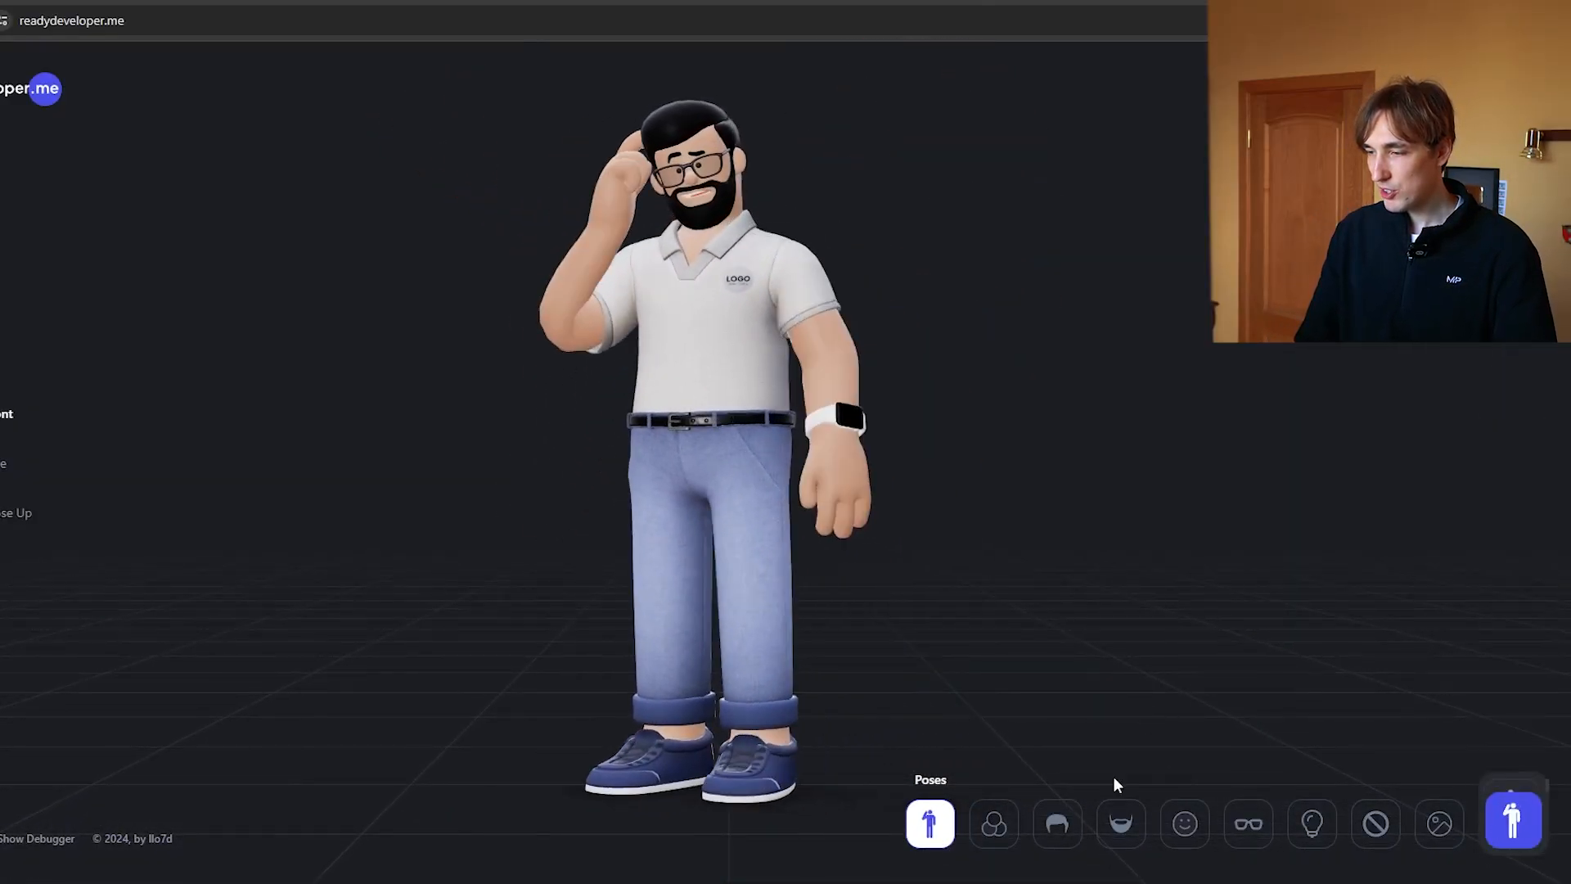
Give the avatar a new hairstyle and recolour its polo shirt red (c72c2c).
{"action": "left_click", "coordinate": [1057, 823]}
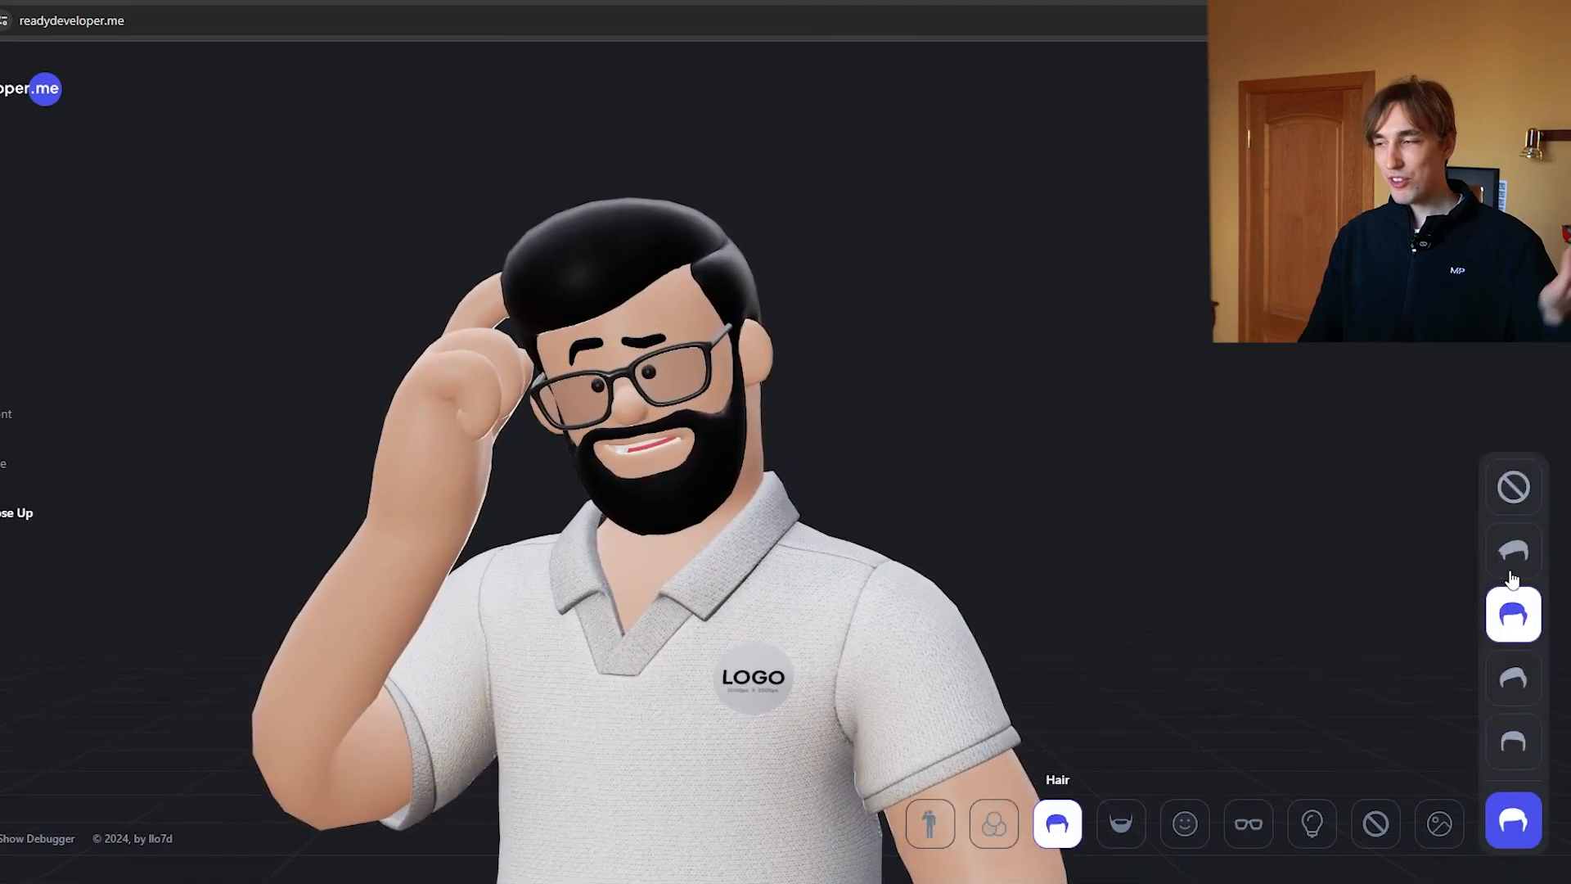
{"action": "left_click", "coordinate": [993, 823]}
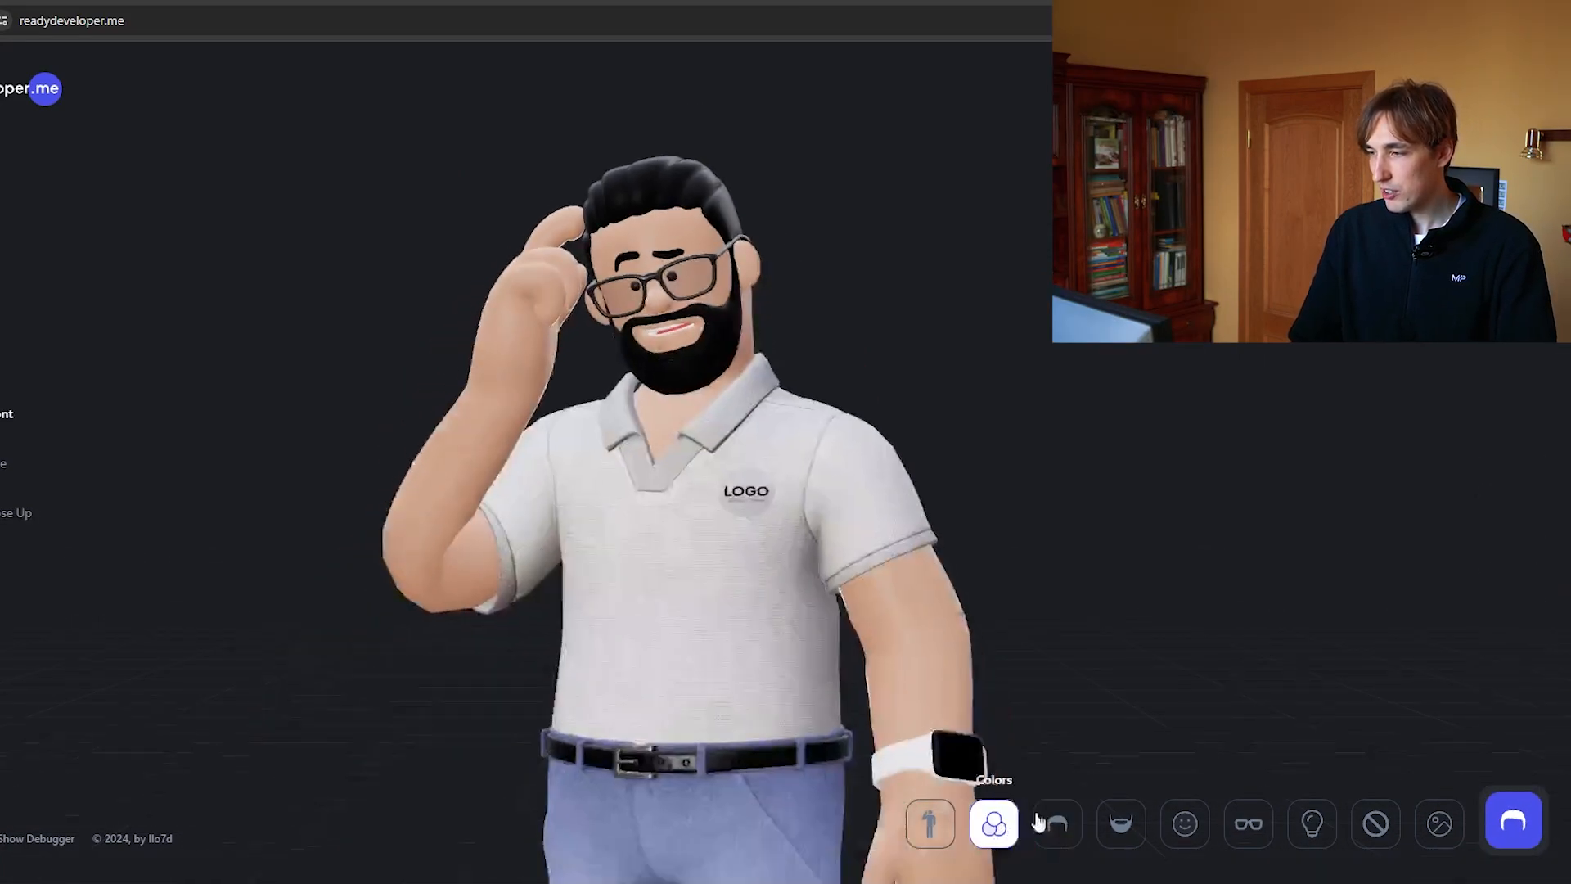
{"action": "left_click", "coordinate": [992, 823]}
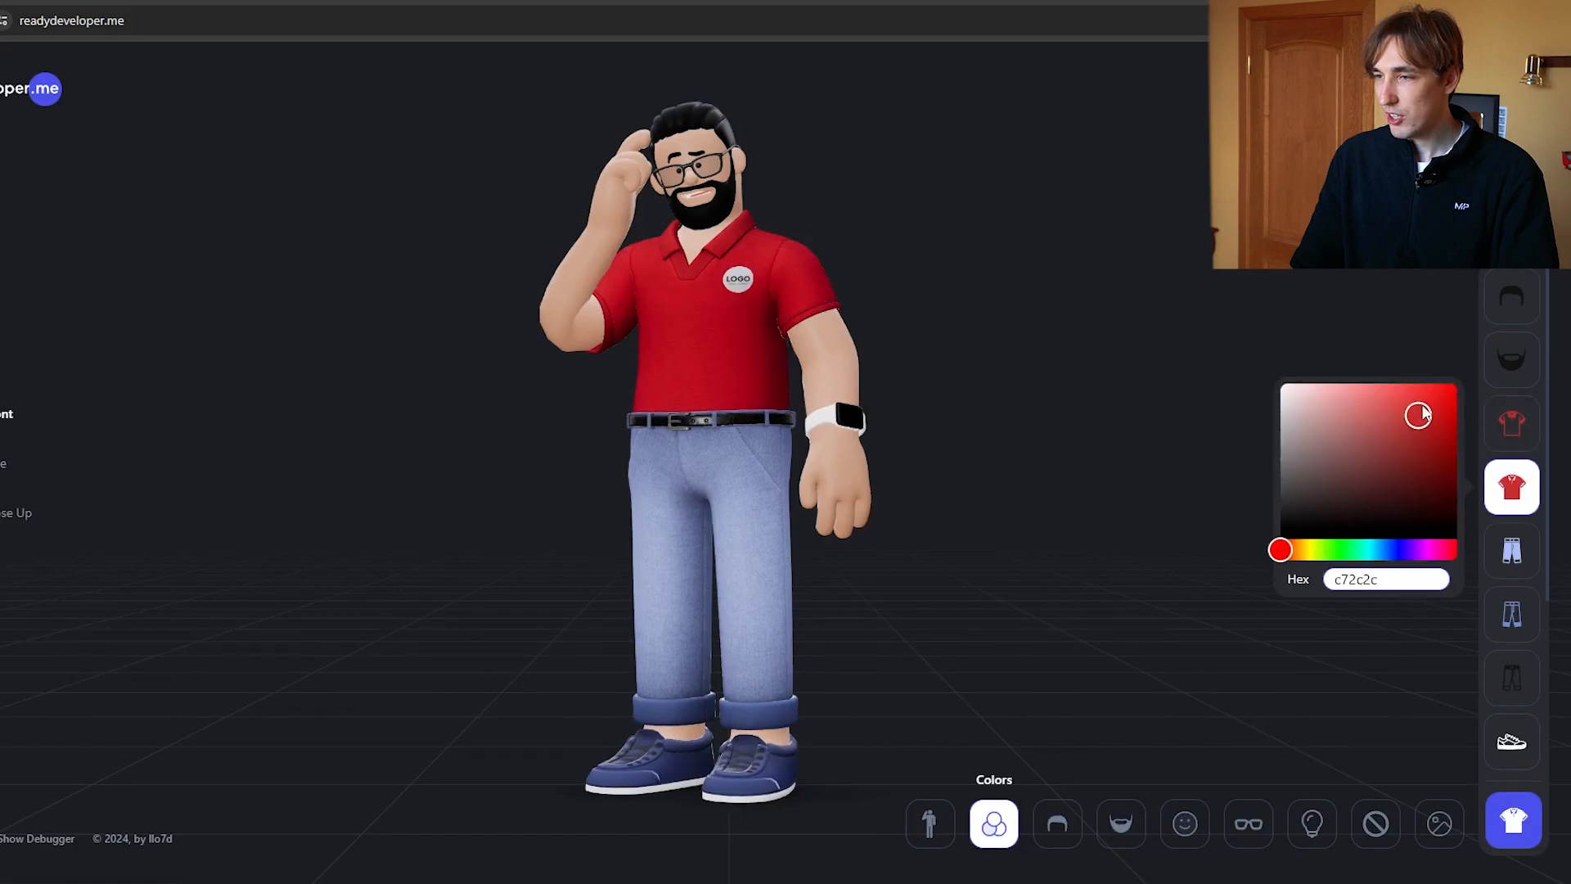
{"action": "left_click", "coordinate": [1511, 614]}
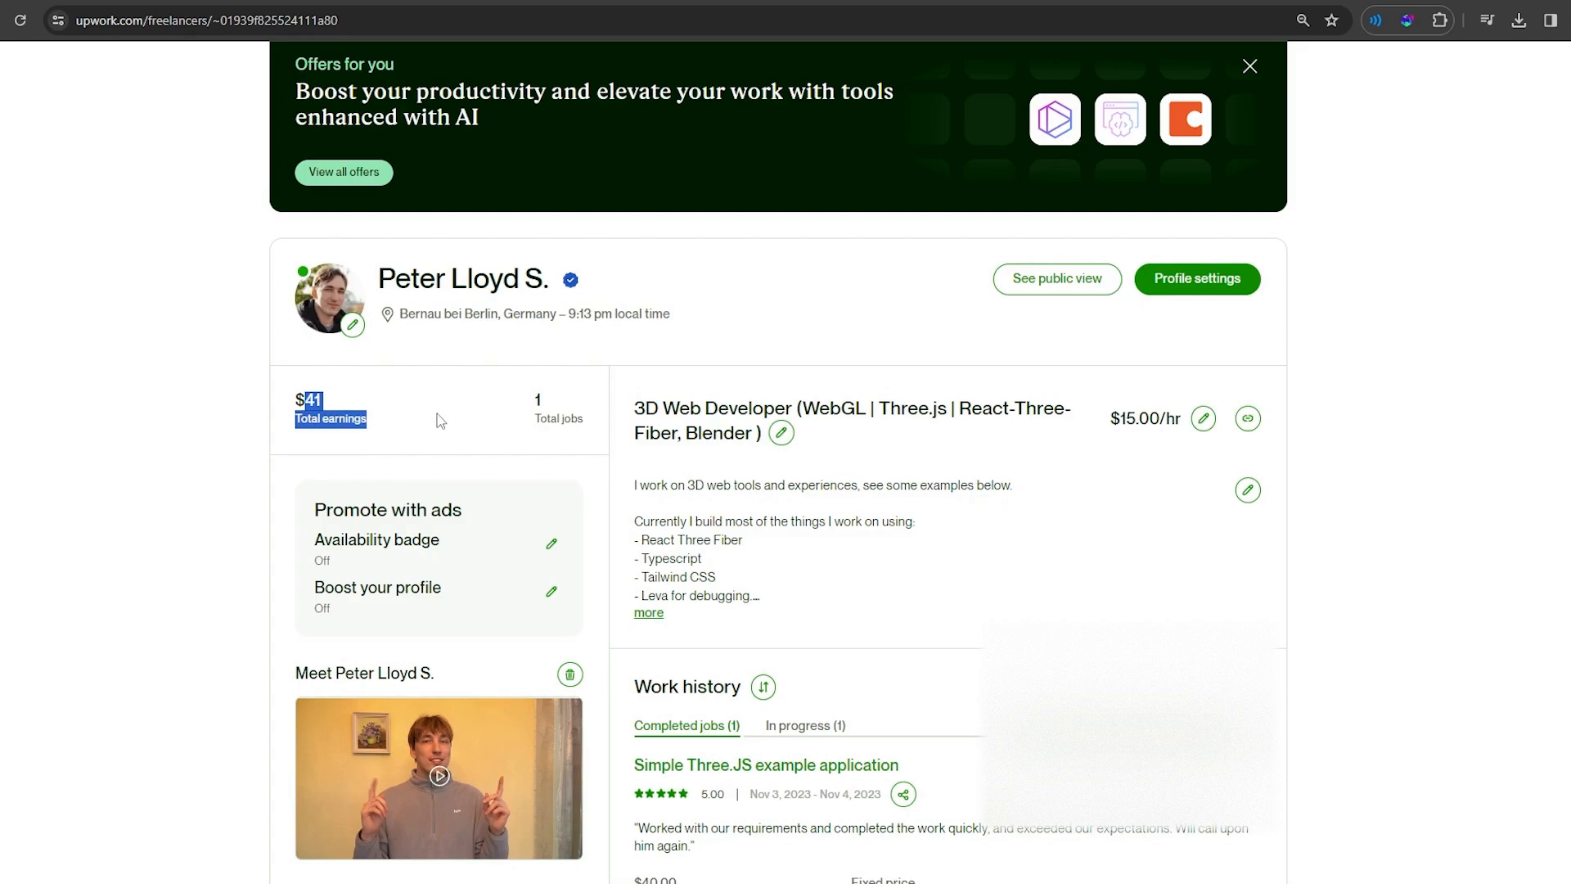
Show the 'In progress' work history tab on the Upwork profile.
{"action": "scroll", "scroll_direction": "down", "scroll_amount": 3}
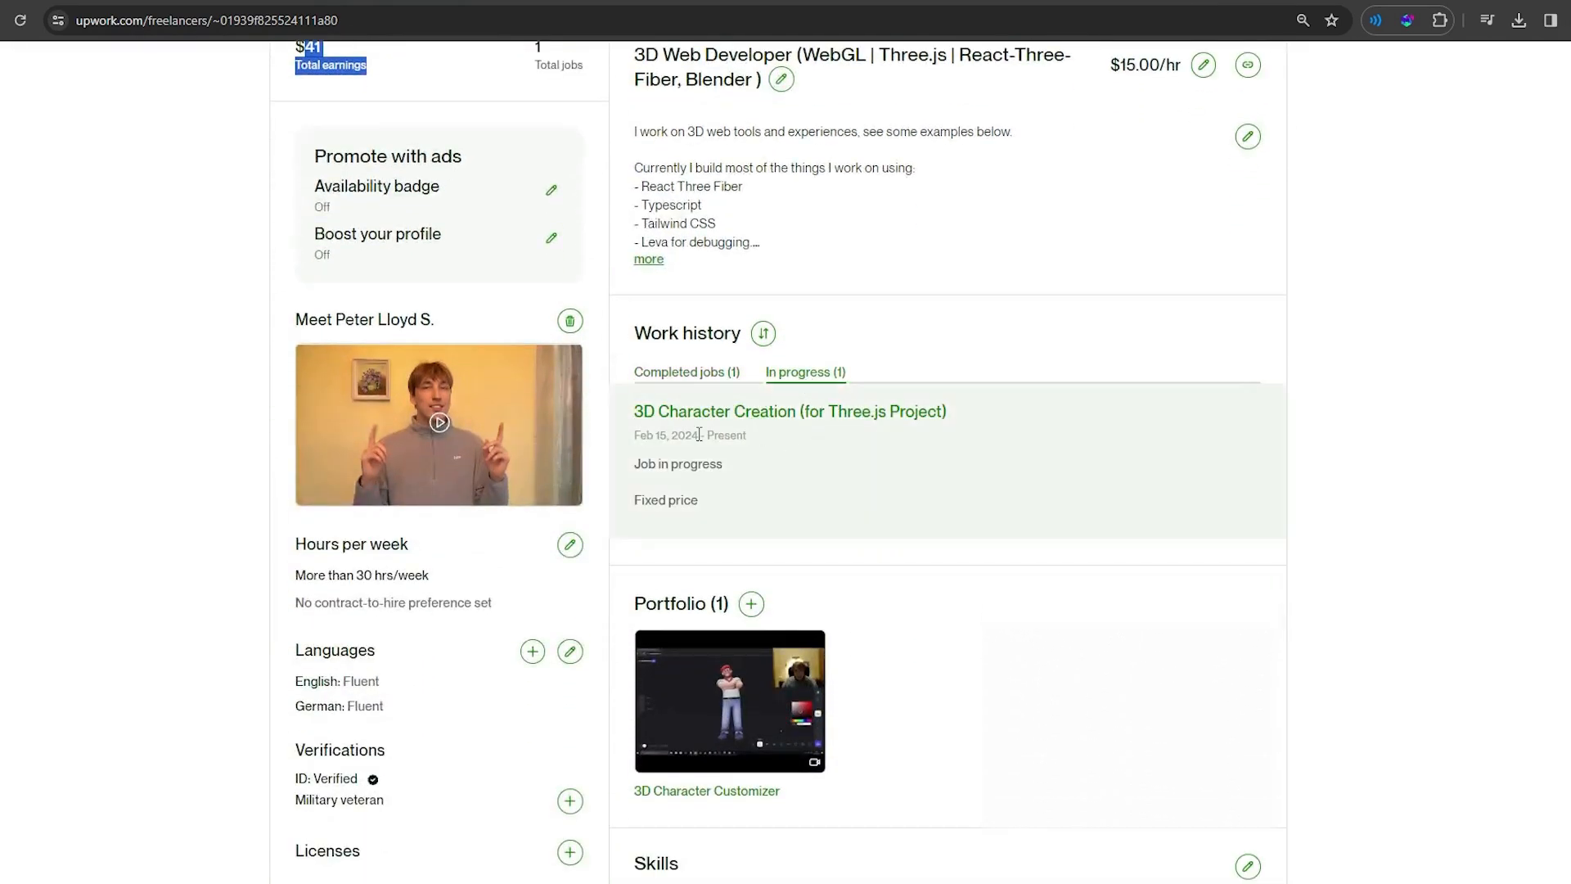
{"action": "left_click", "coordinate": [789, 411]}
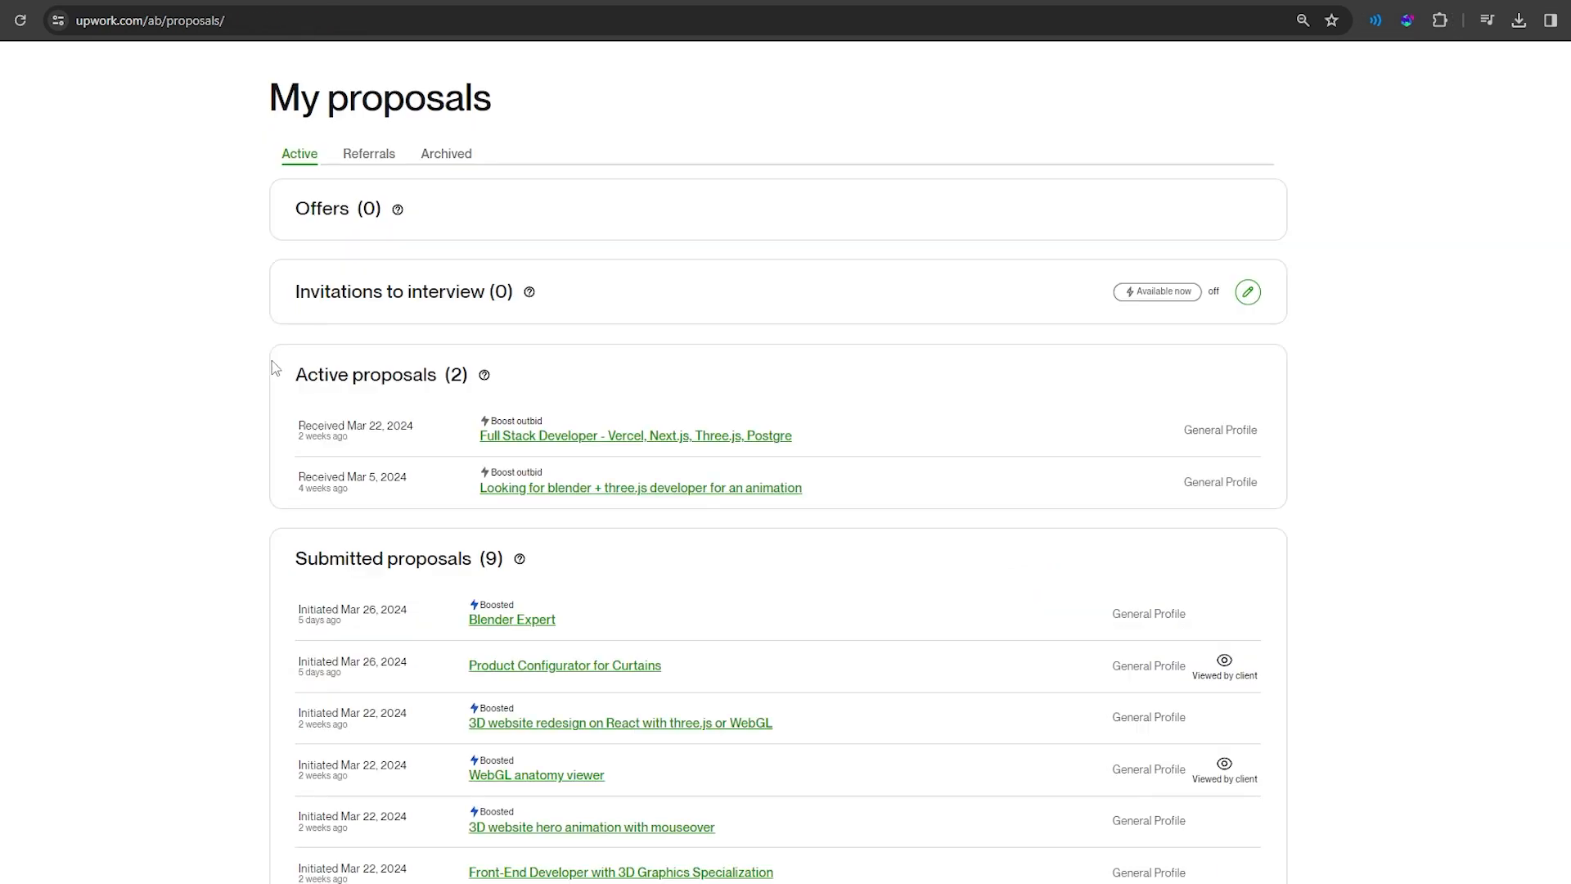
{"action": "mouse_move", "coordinate": [909, 499]}
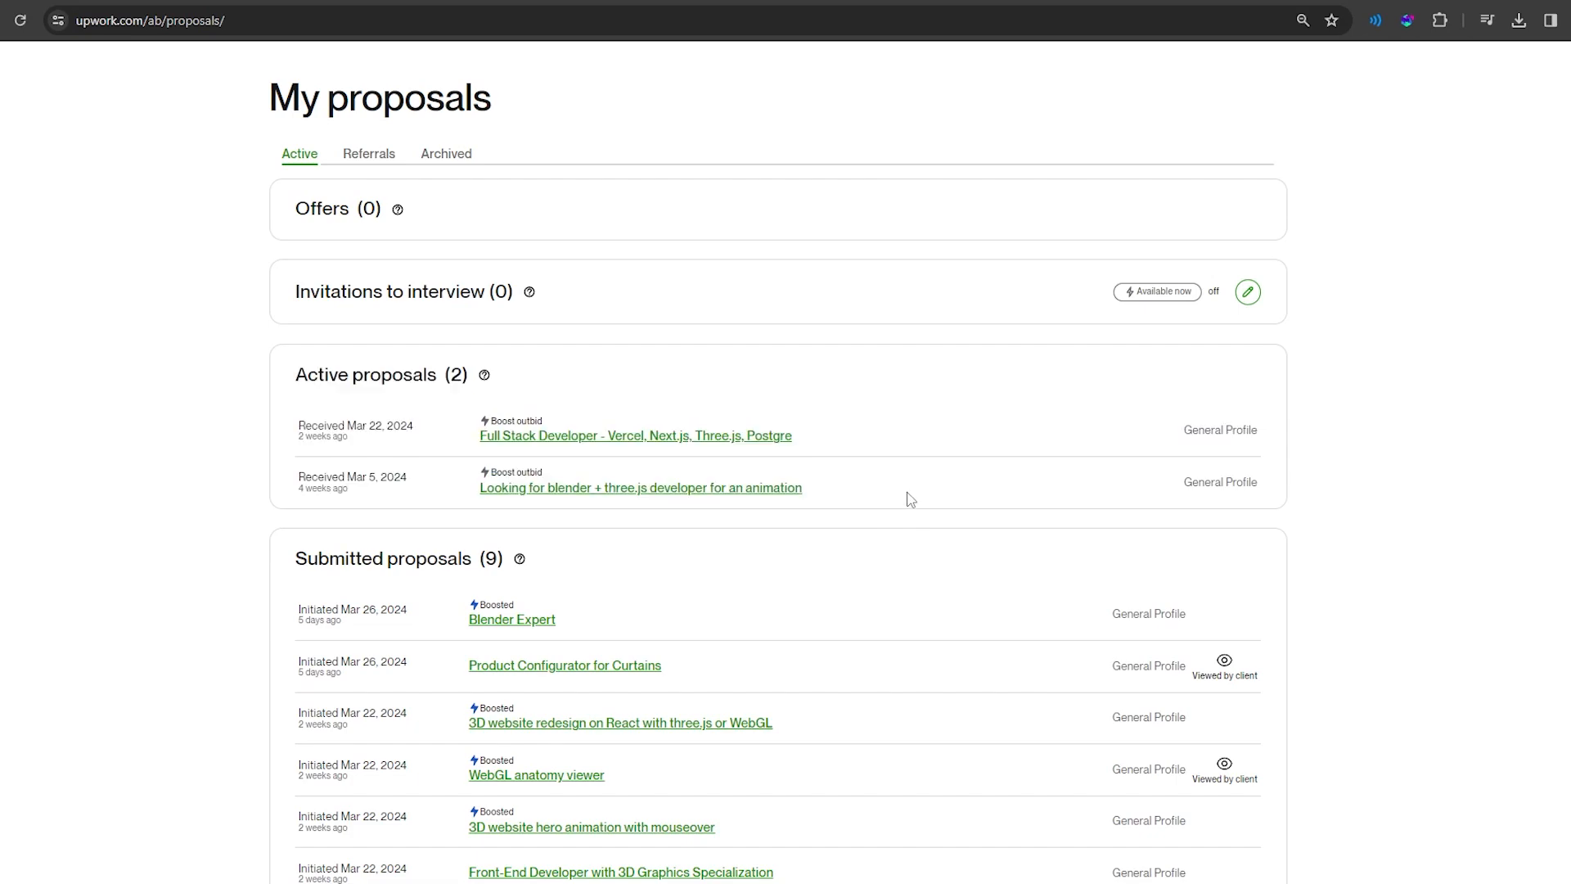
Scroll through the submitted proposals list, then switch away from the browser.
{"action": "scroll", "scroll_direction": "down", "scroll_amount": 3}
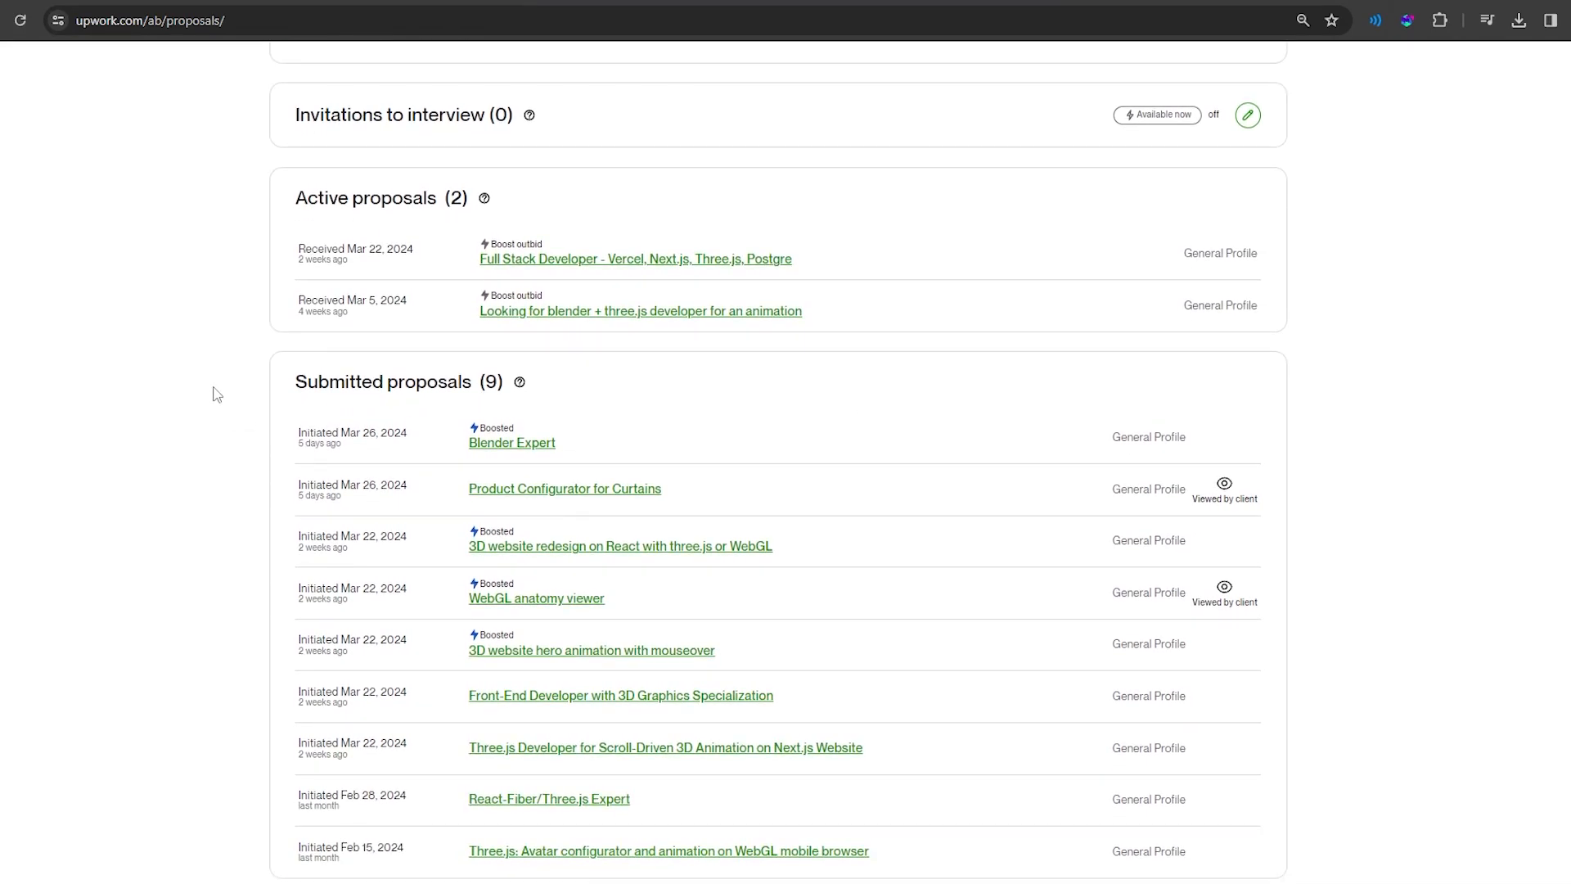
{"action": "key", "text": "alt+tab"}
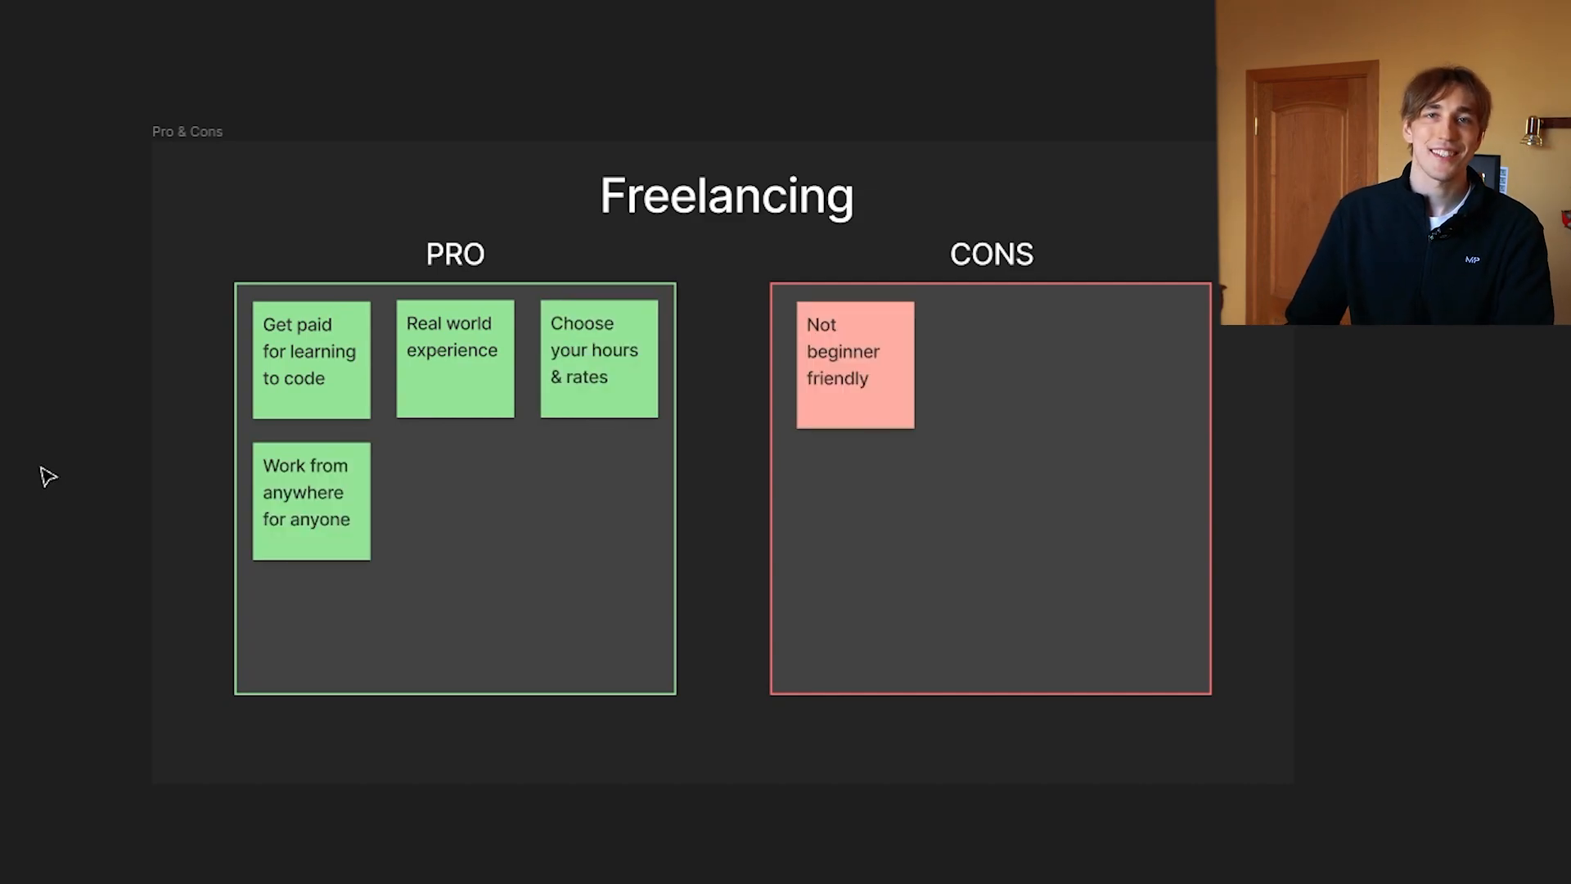
{"action": "mouse_move", "coordinate": [20, 617]}
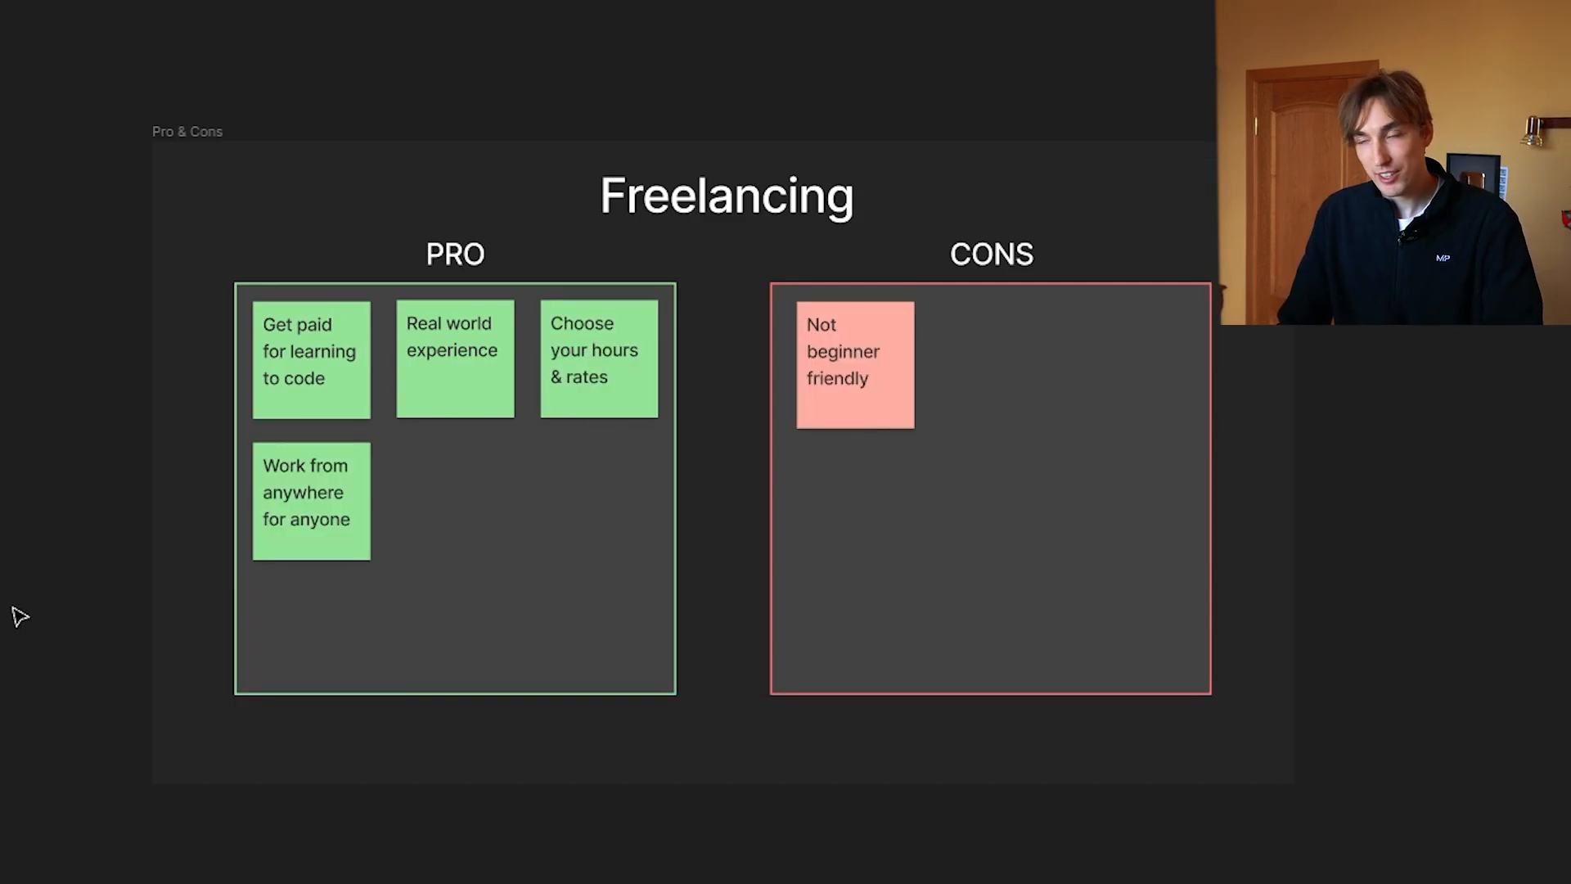
Bring up the Freelancing 'Pro & Cons' frame in the Figma file.
{"action": "left_click", "coordinate": [990, 377]}
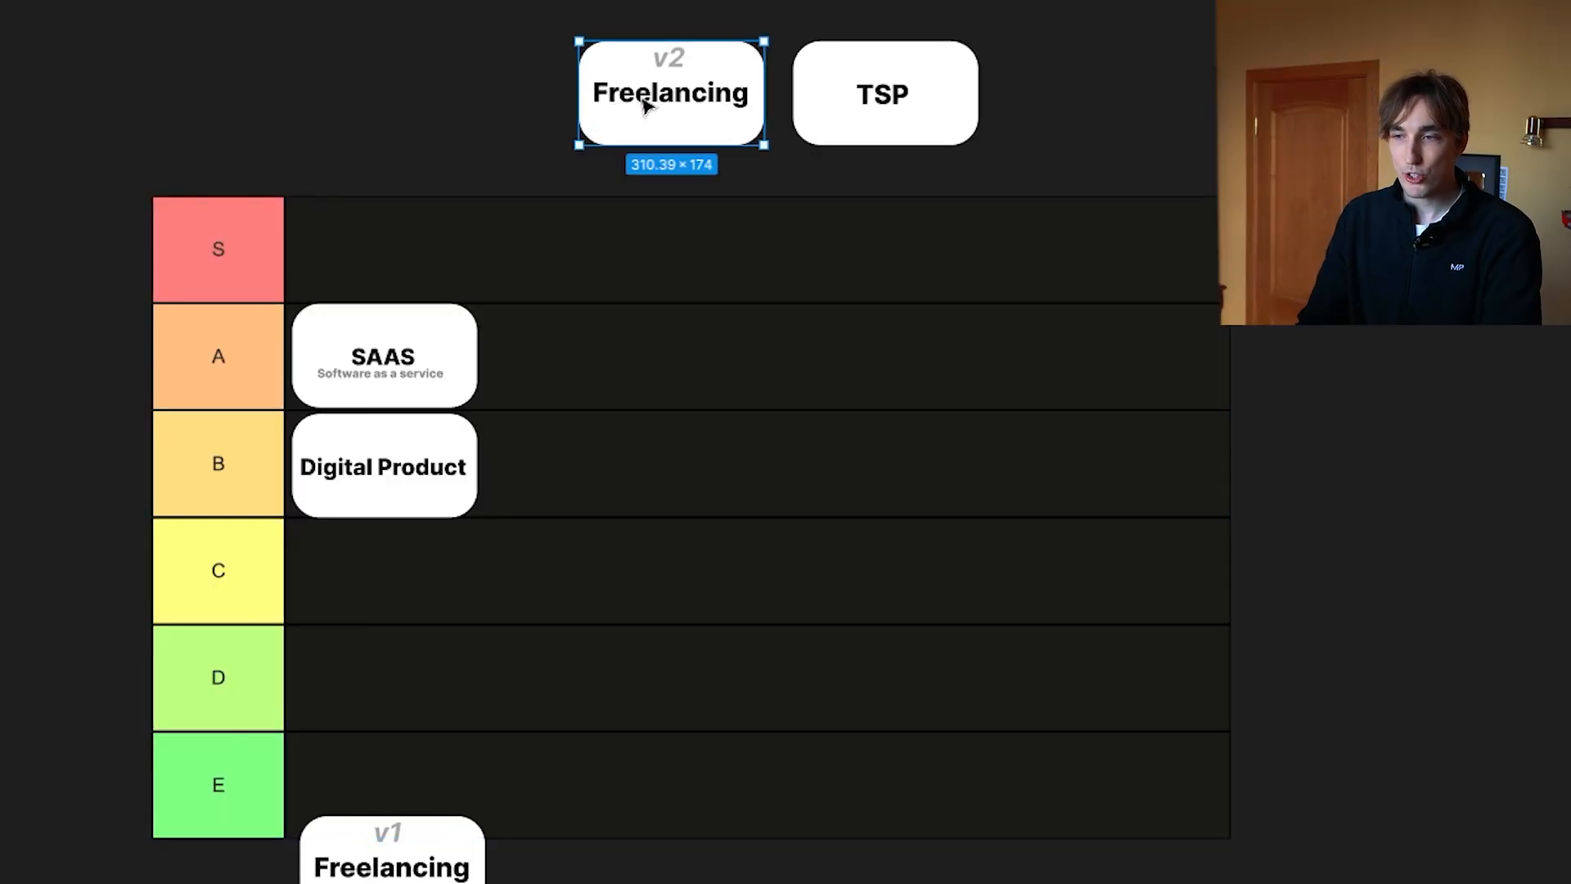
Drag the Freelancing v2 card into the A row beside the SAAS card.
{"action": "left_click_drag", "start_coordinate": [669, 92], "coordinate": [466, 92]}
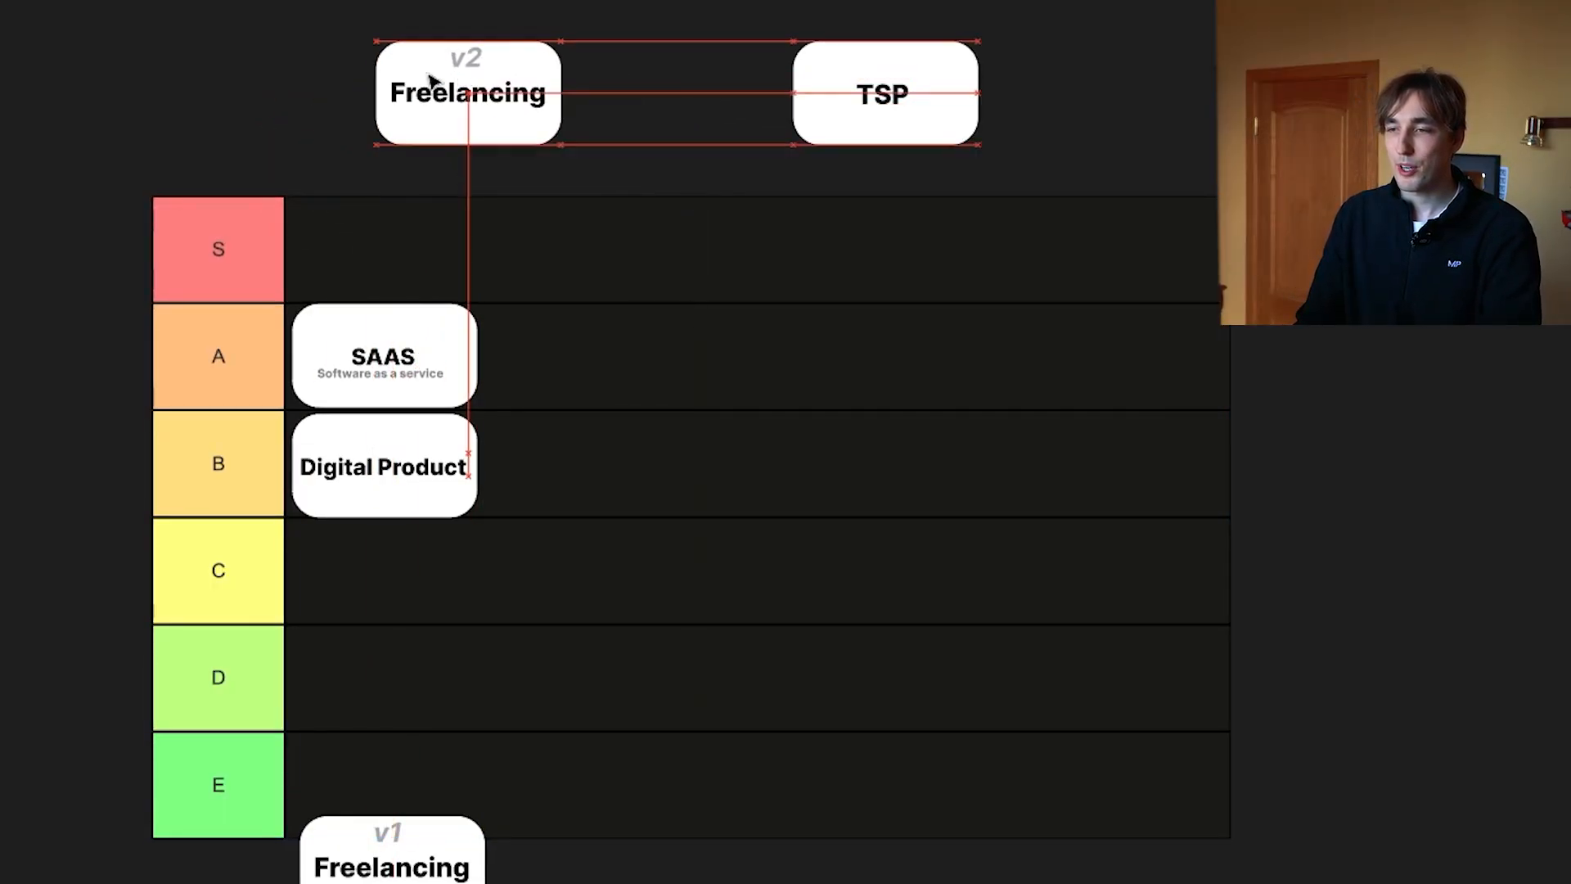
{"action": "left_click_drag", "start_coordinate": [468, 93], "coordinate": [589, 354]}
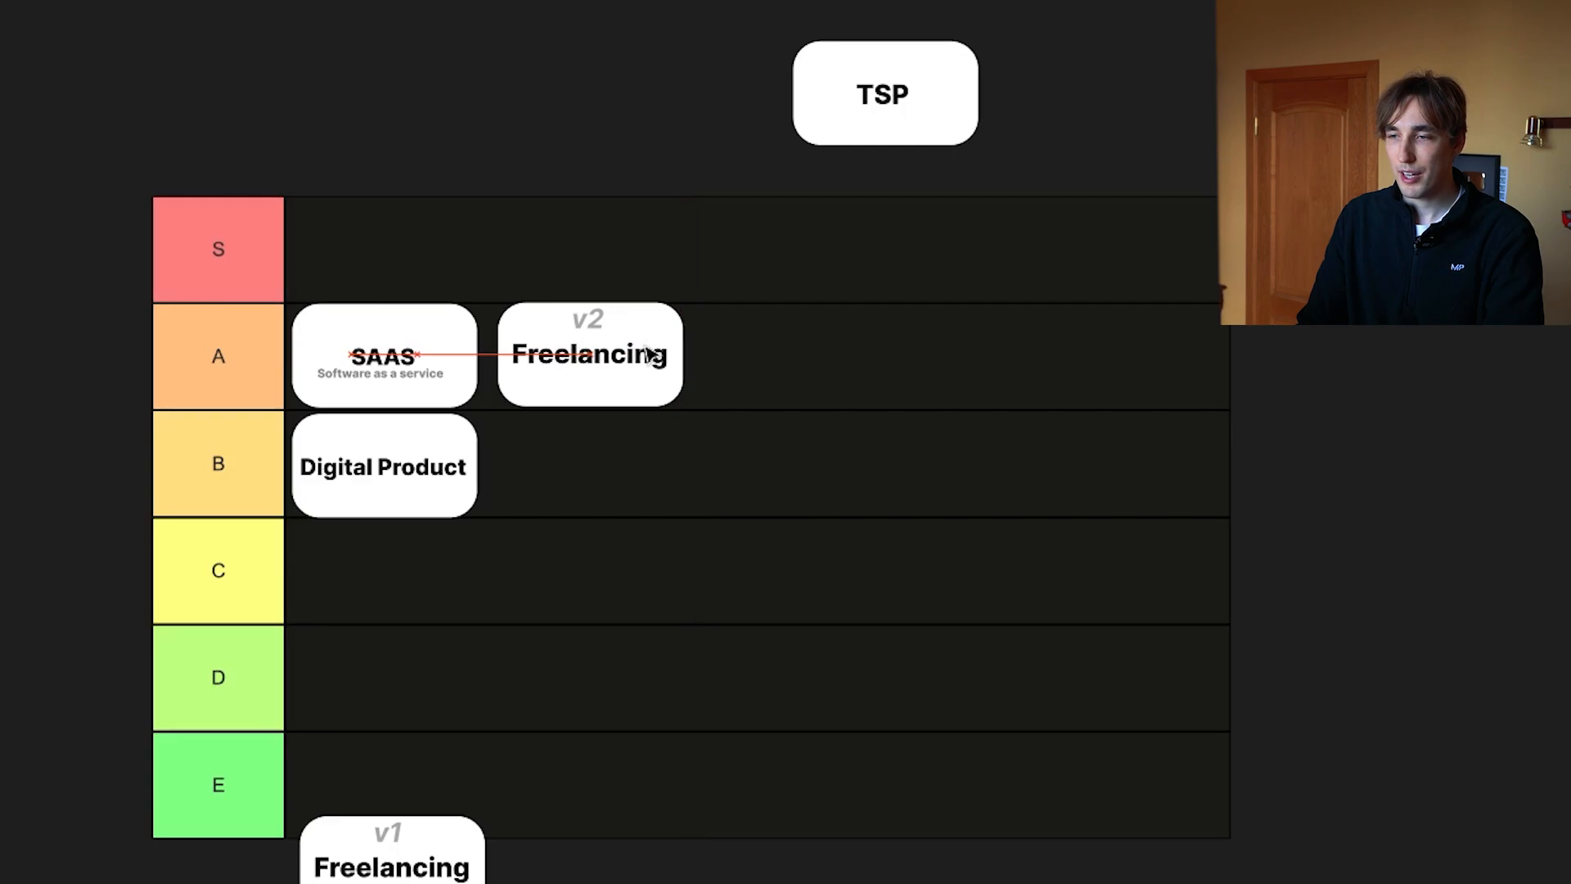